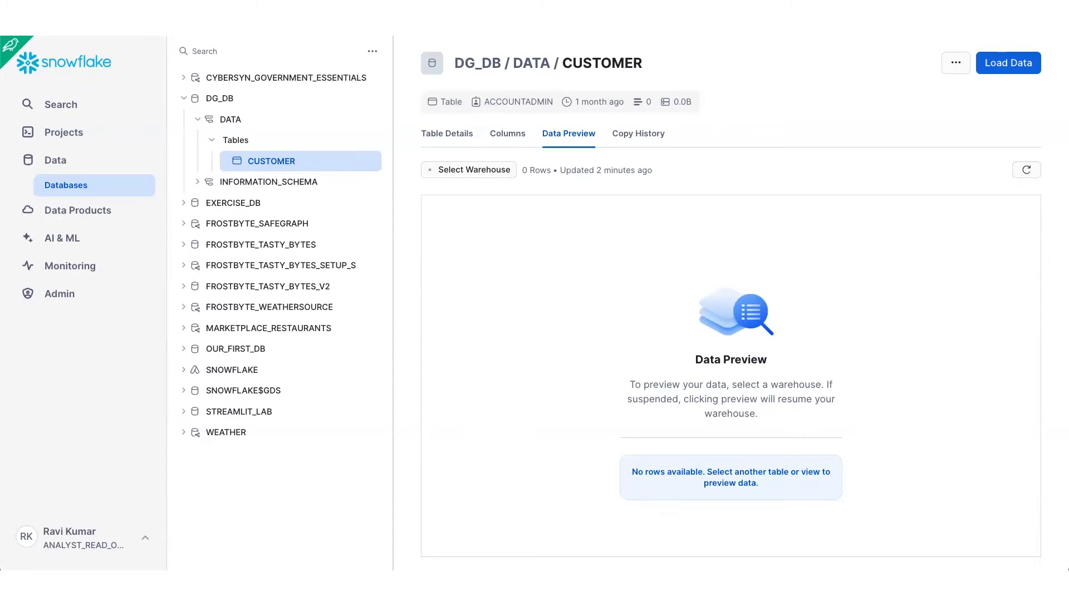
mouse_move(487, 300)
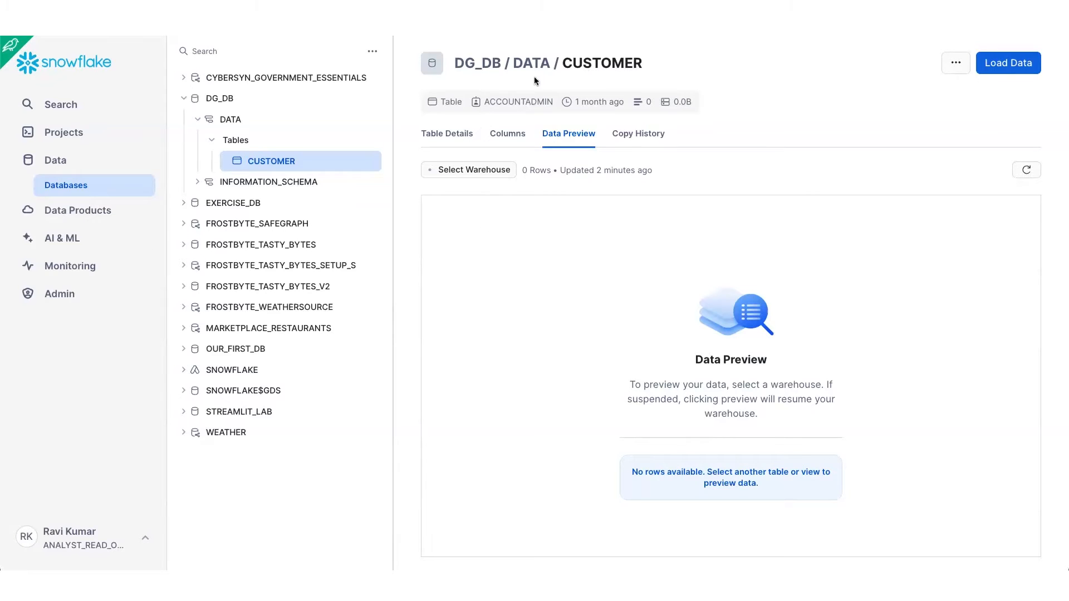
mouse_move(508, 138)
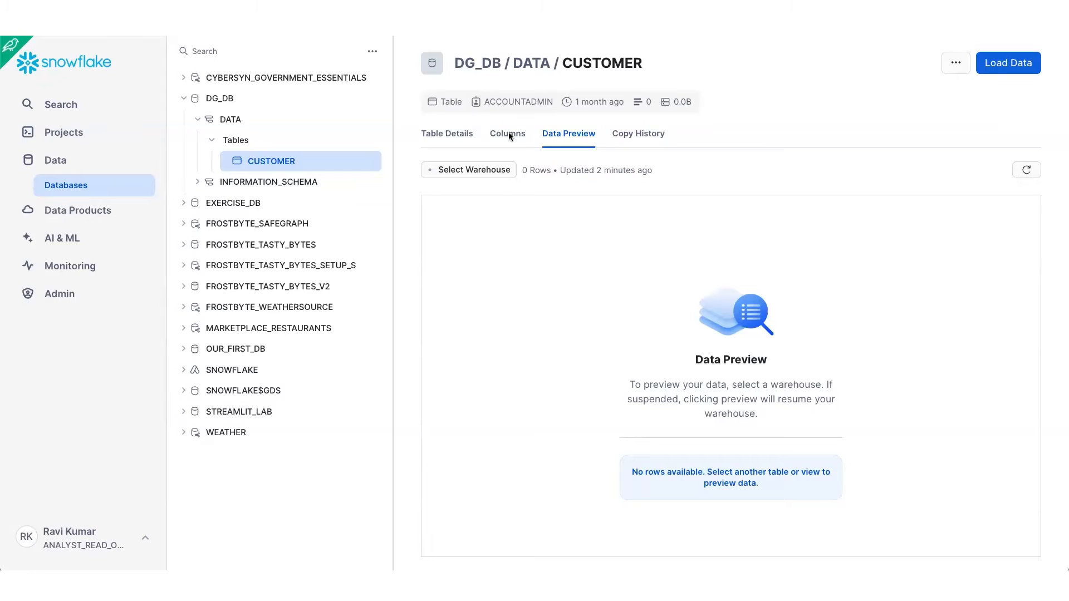
- Show the Columns list of DG_DB.DATA.CUSTOMER and scroll through its 15 columns
left_click(508, 133)
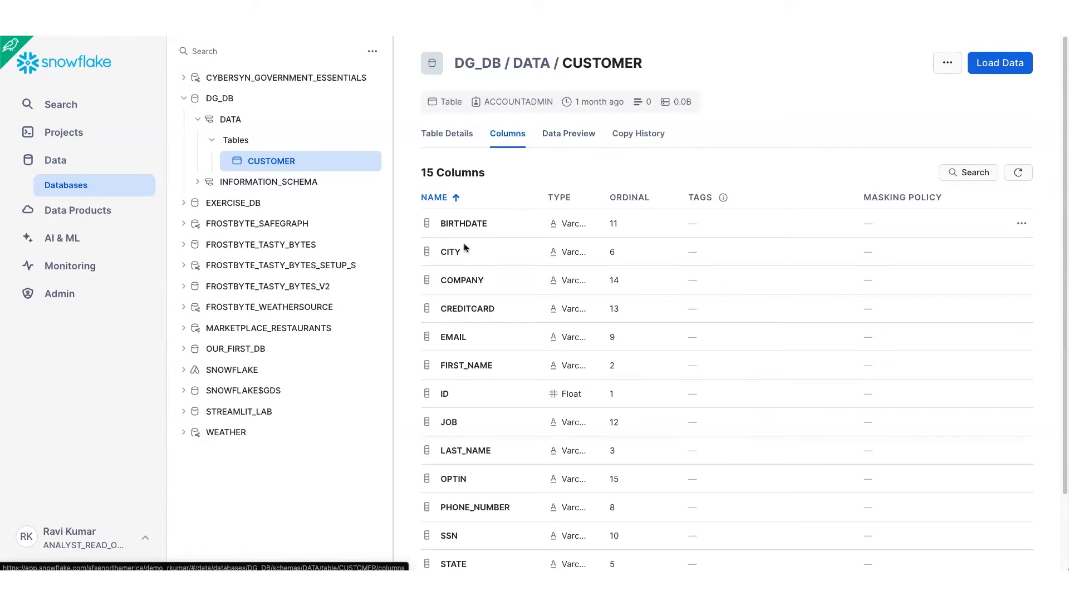
scroll("down", 3)
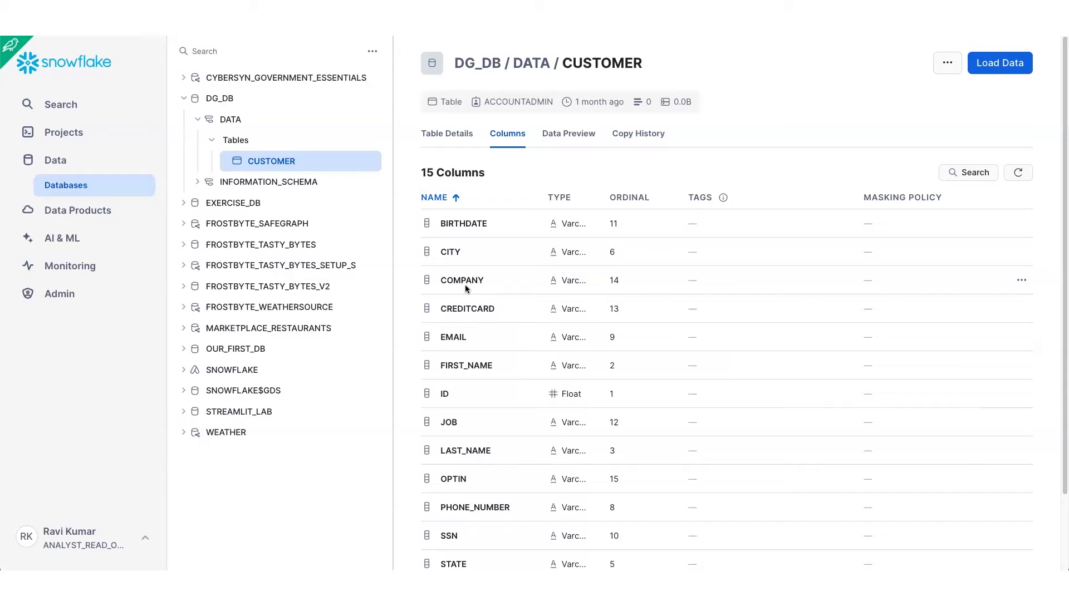
mouse_move(321, 308)
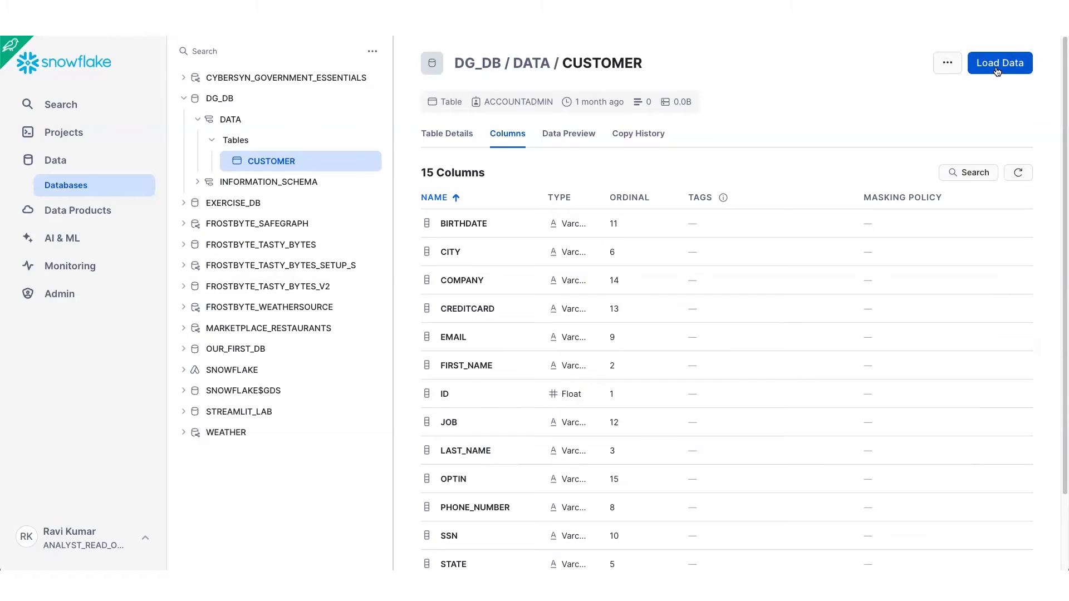
- Attempt Load Data on CUSTOMER and cancel after the privilege error appears
left_click(1000, 62)
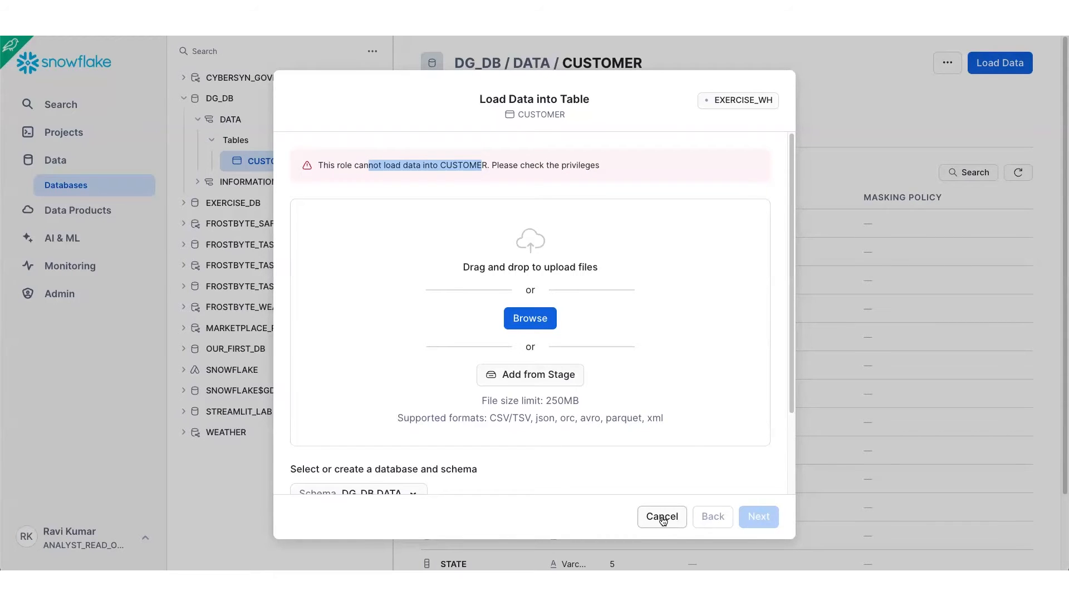
left_click(661, 516)
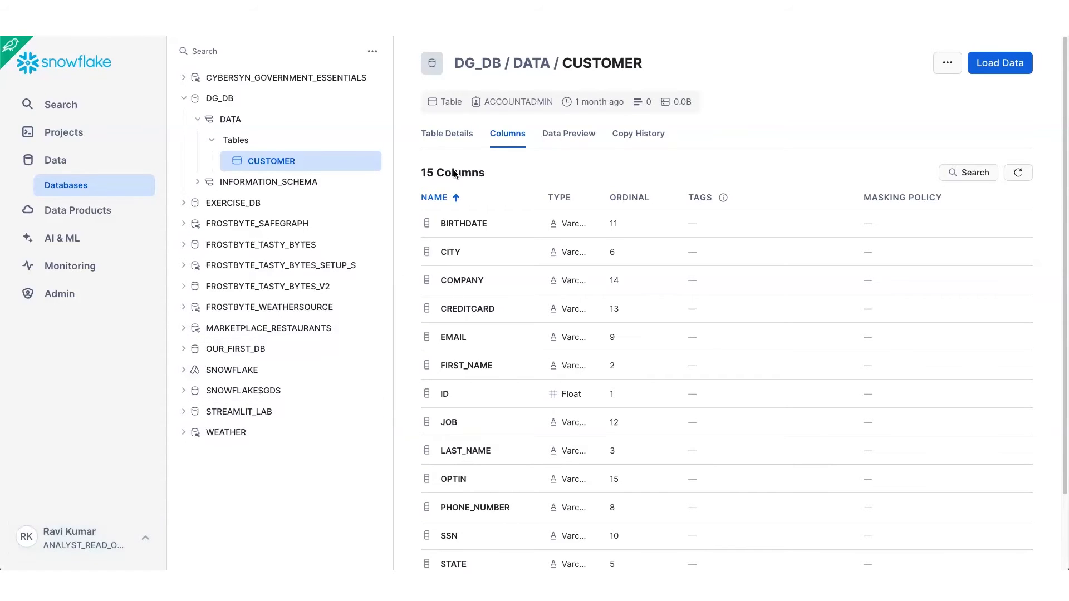
- View CUSTOMER's Table Details down to Privileges, showing the analyst role holds only SELECT
left_click(446, 132)
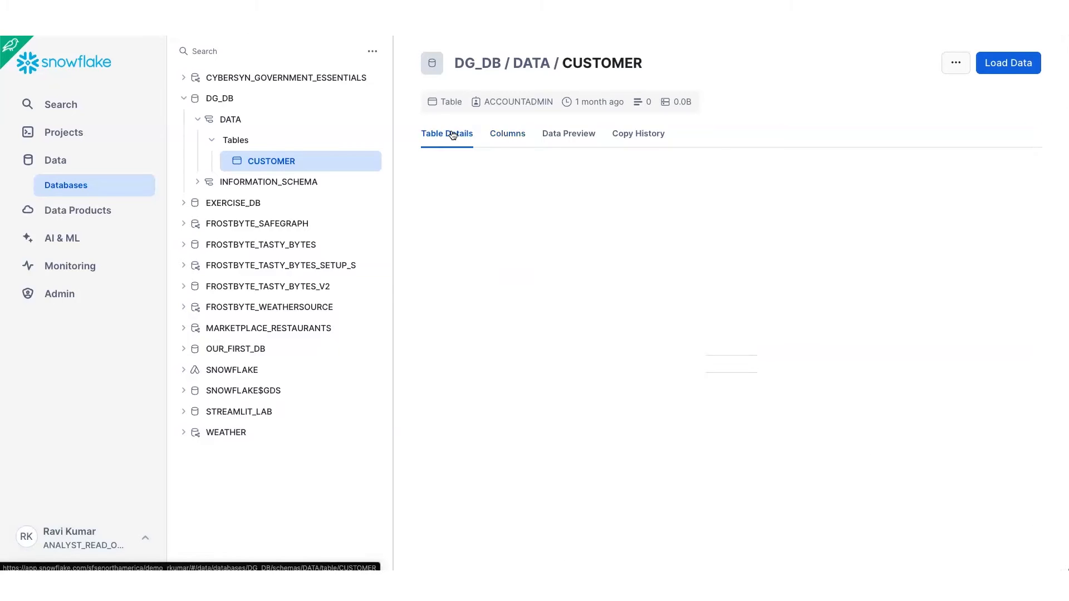
left_click(447, 133)
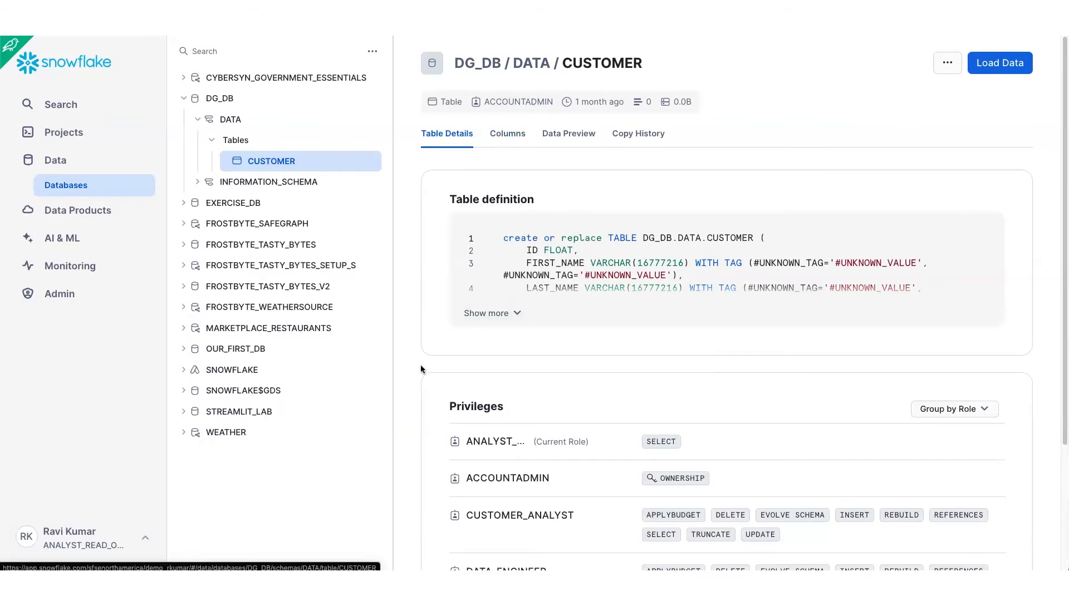
scroll("down", 3)
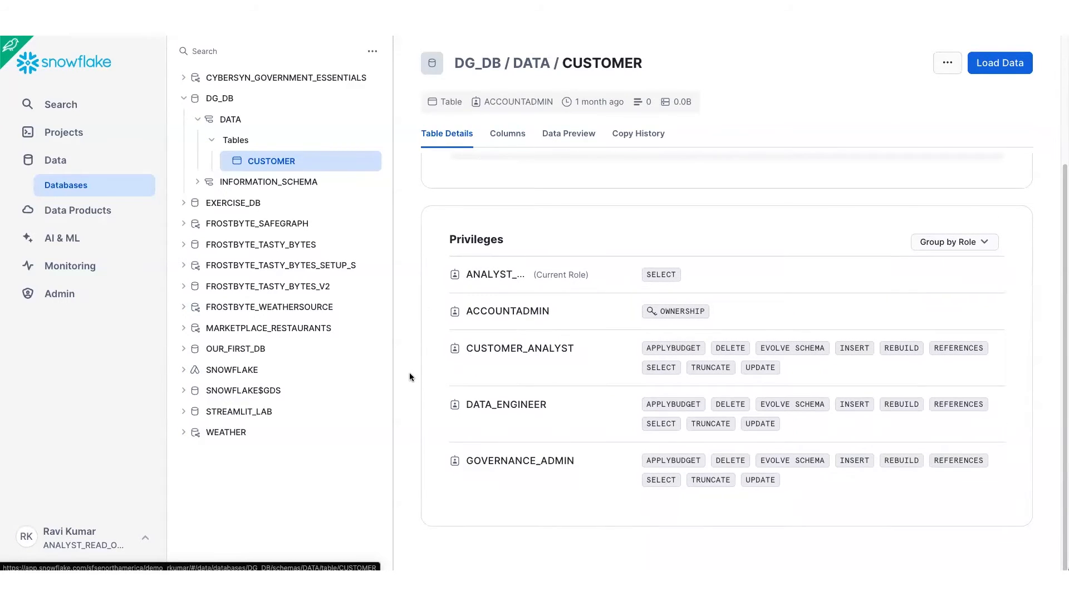
mouse_move(494, 275)
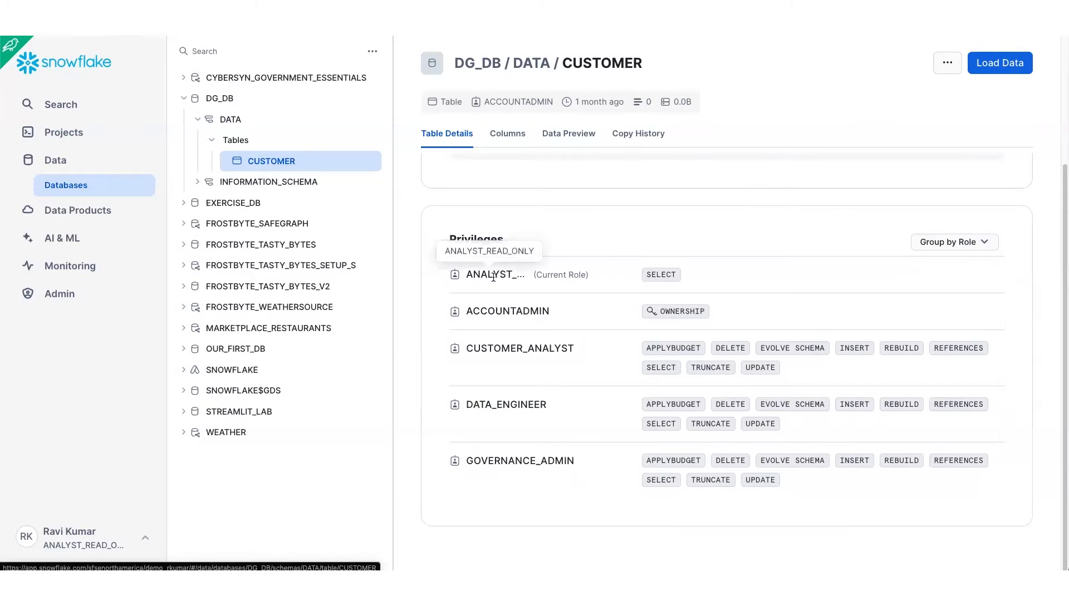
mouse_move(663, 271)
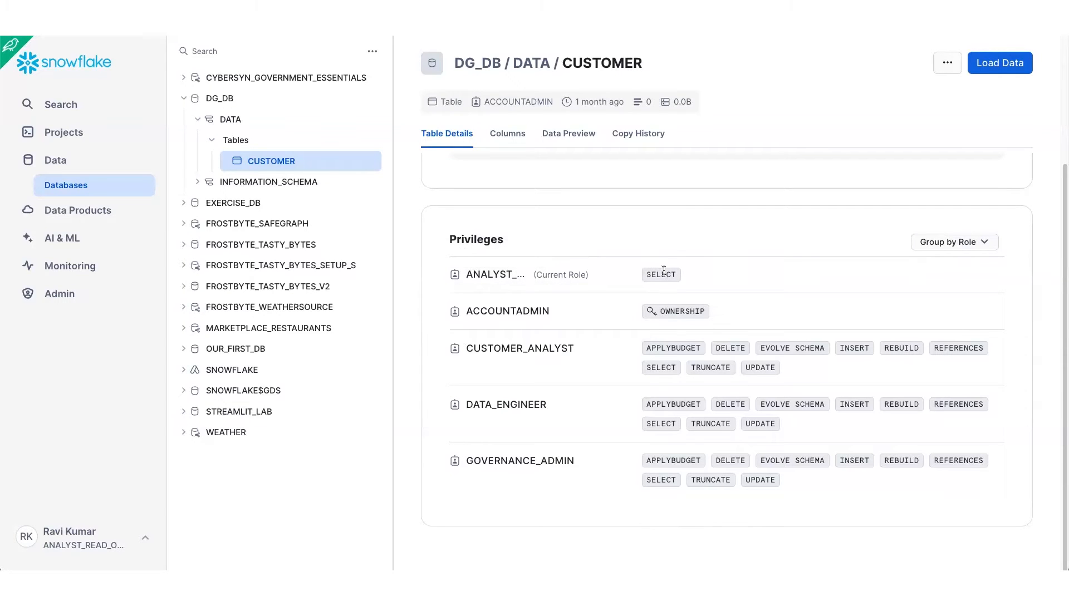
mouse_move(667, 282)
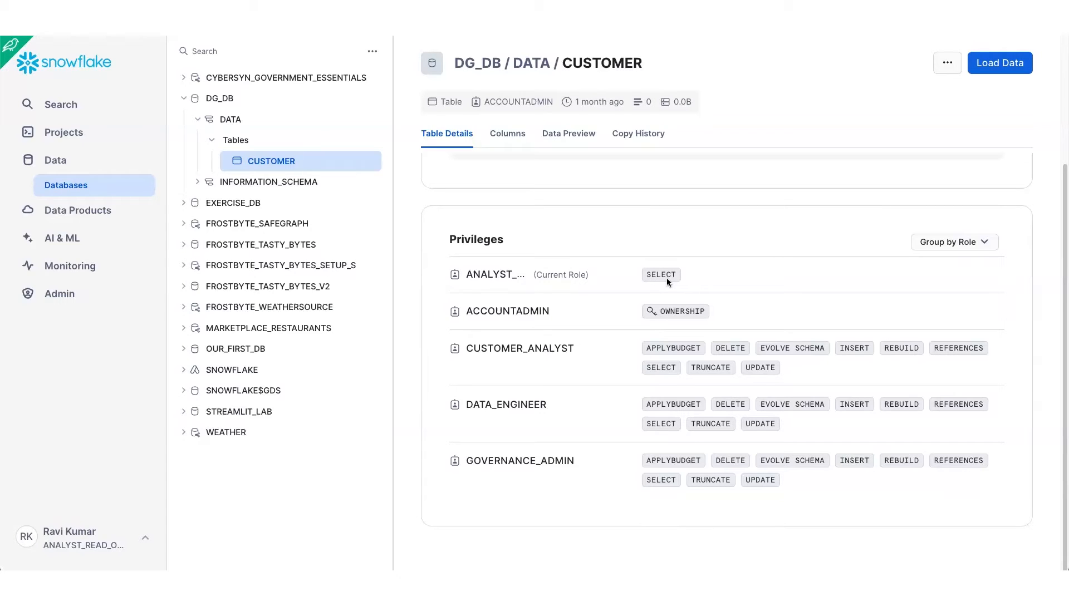
- Switch the session role to DATA_ENGINEER from the user menu
left_click(75, 538)
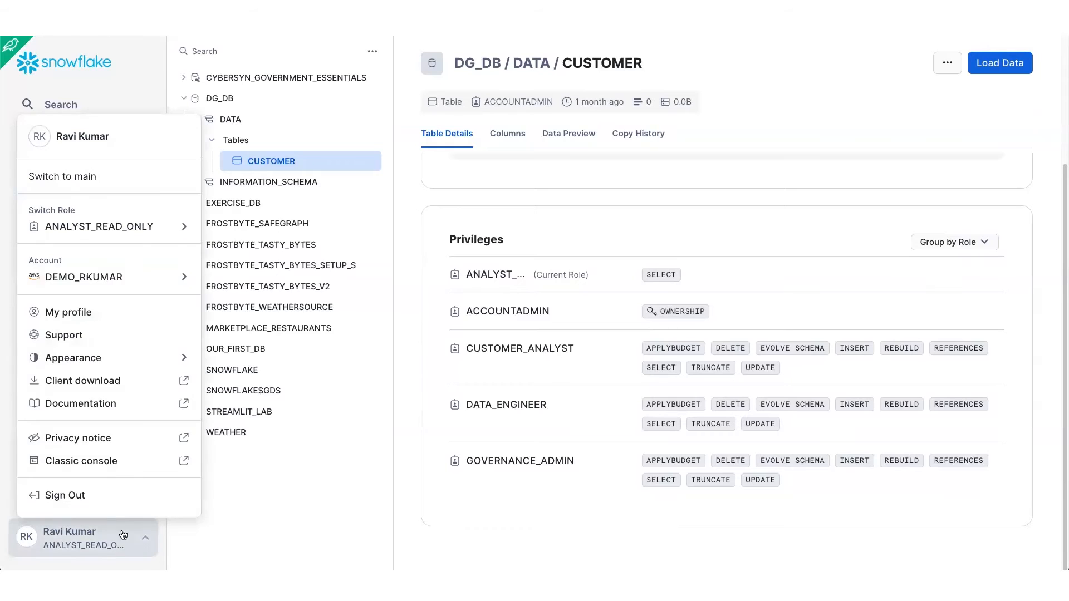
left_click(108, 226)
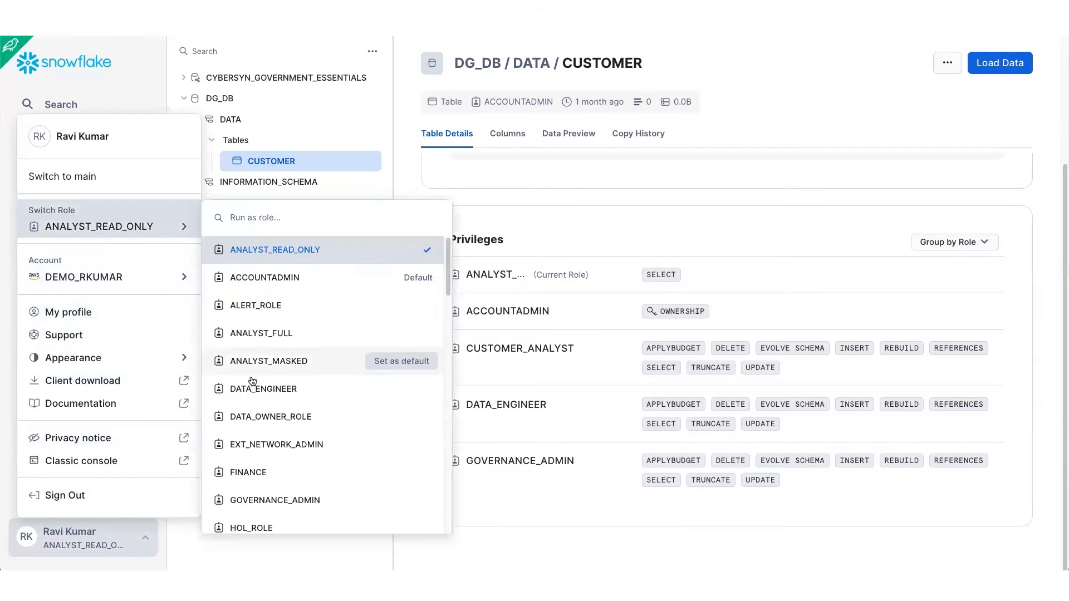
left_click(263, 388)
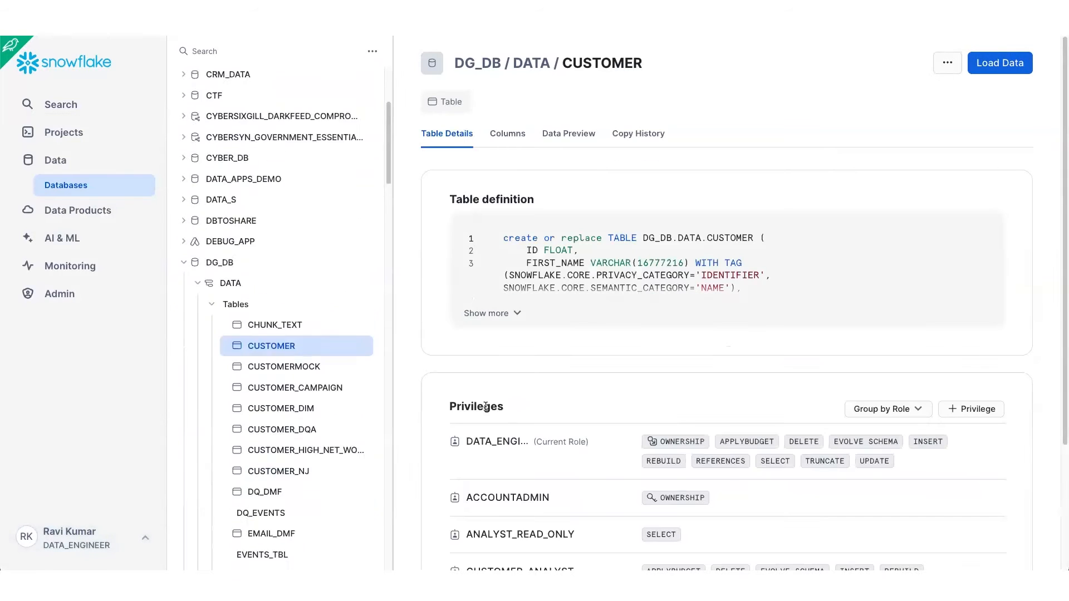
scroll("down", 3)
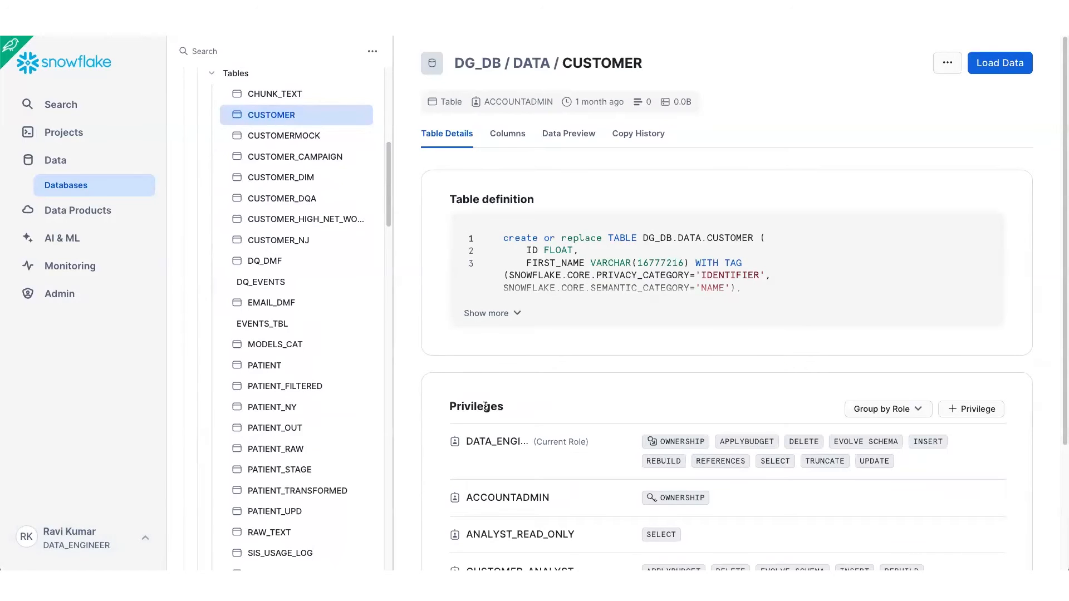
scroll("down", 3)
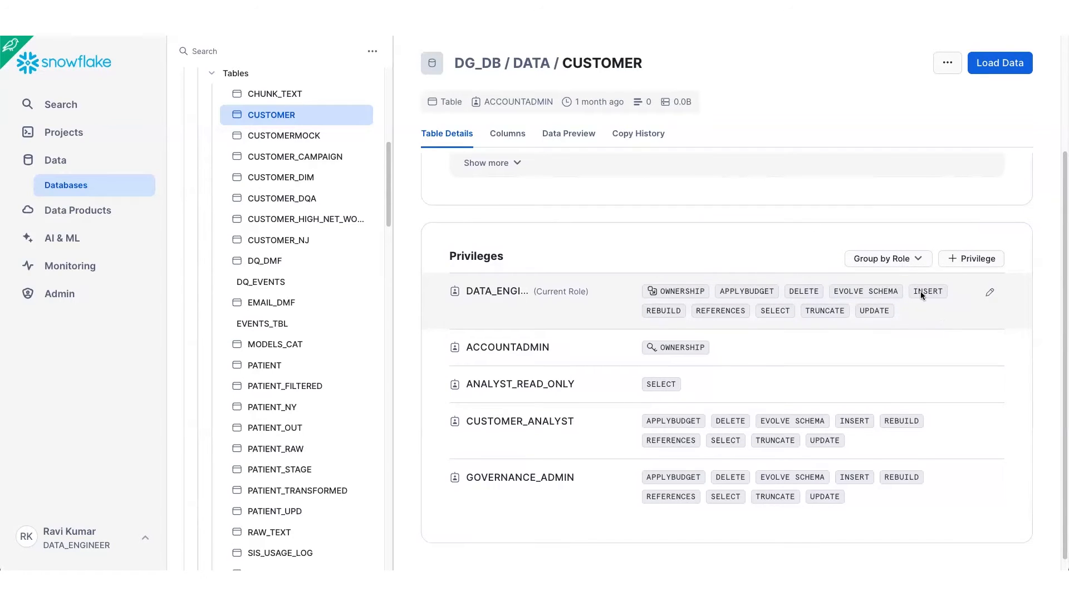
- Return to CUSTOMER's Columns and start Load Data without a privilege error
left_click(507, 132)
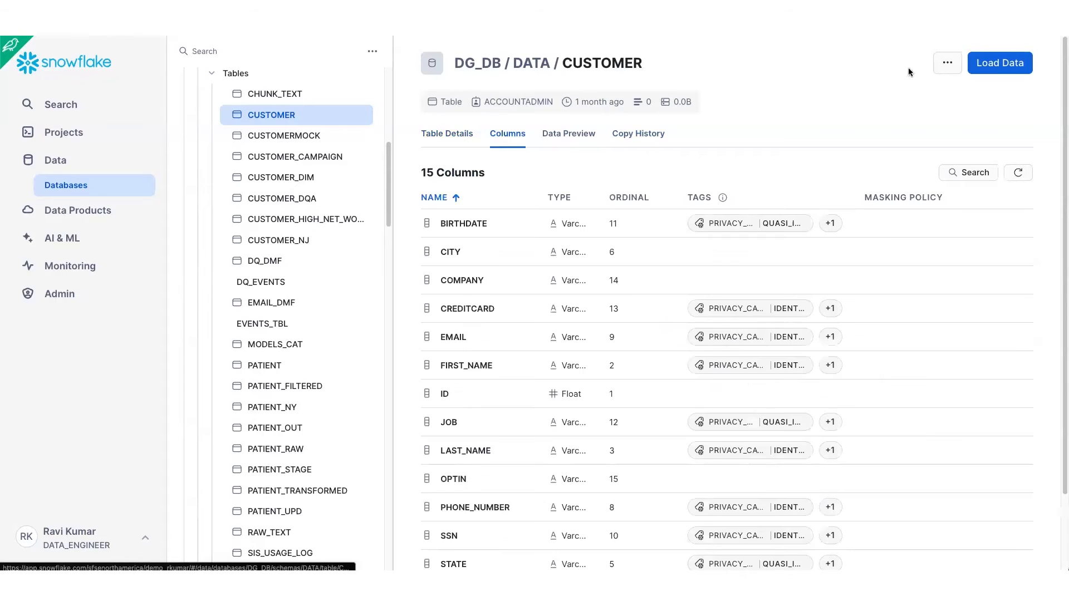
left_click(999, 62)
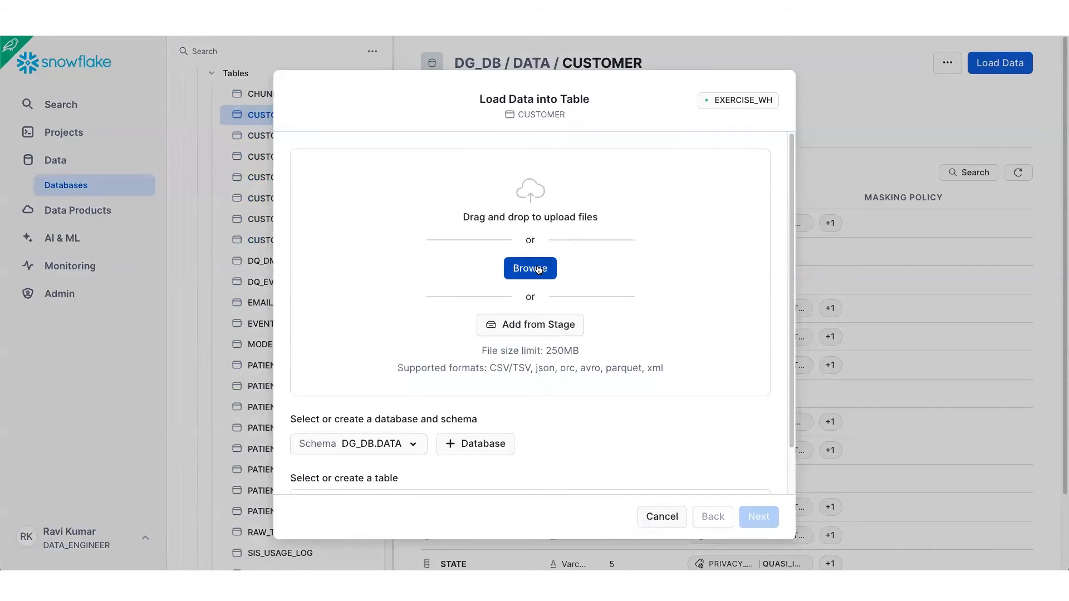
- Choose the local file CustomerDataRaw.csv to upload into CUSTOMER
left_click(530, 268)
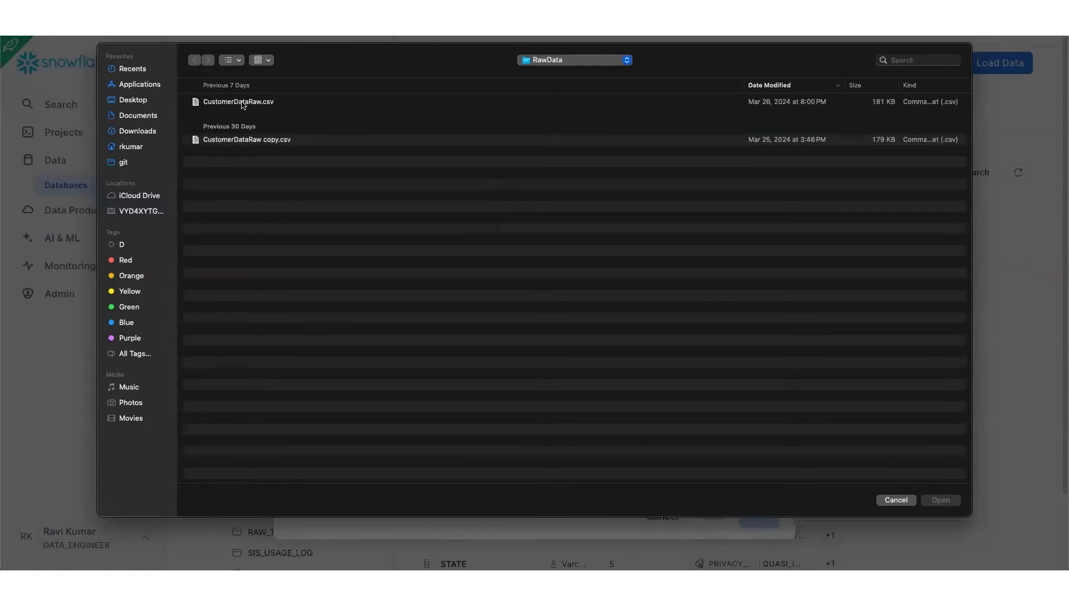
left_click(238, 102)
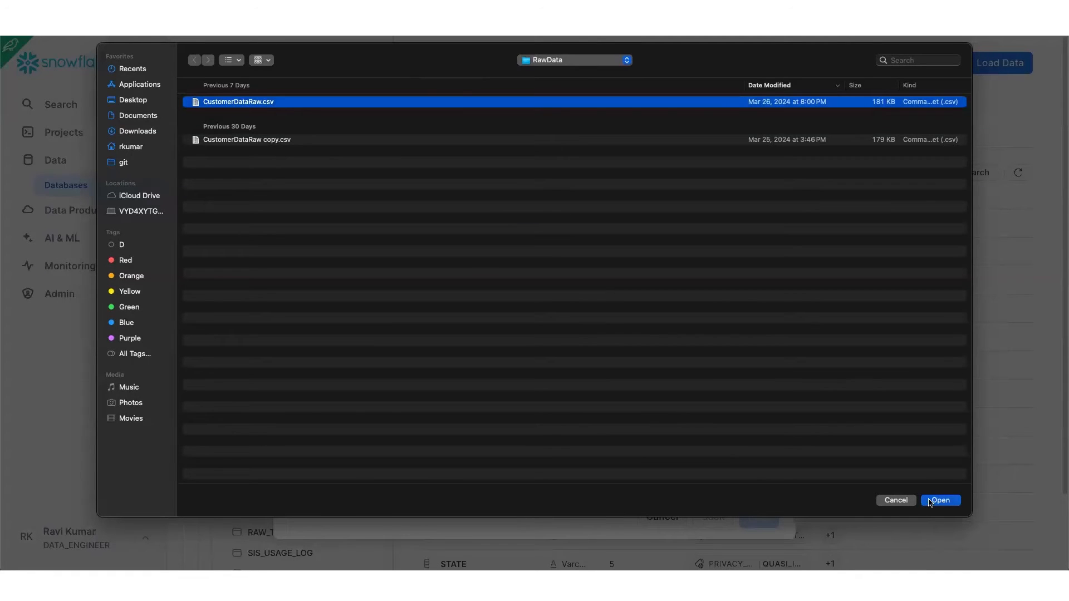
left_click(940, 500)
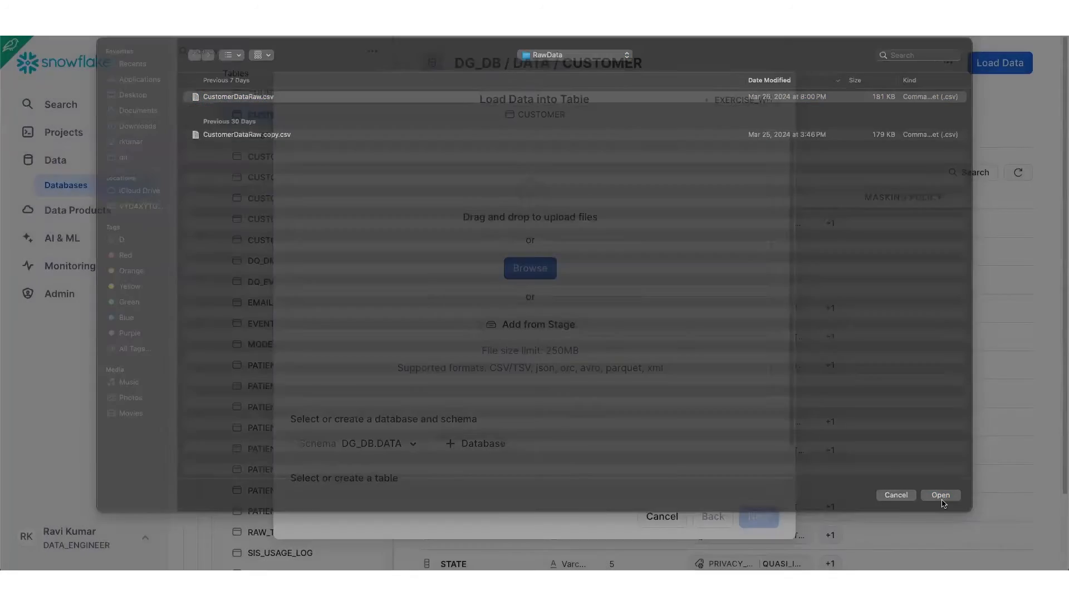
left_click(940, 495)
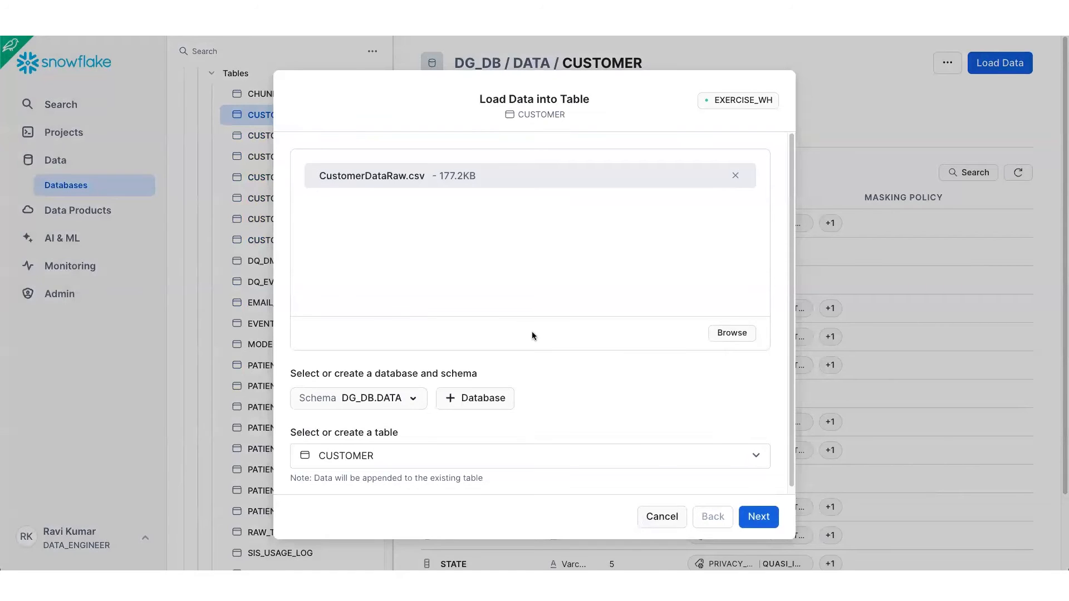
mouse_move(678, 424)
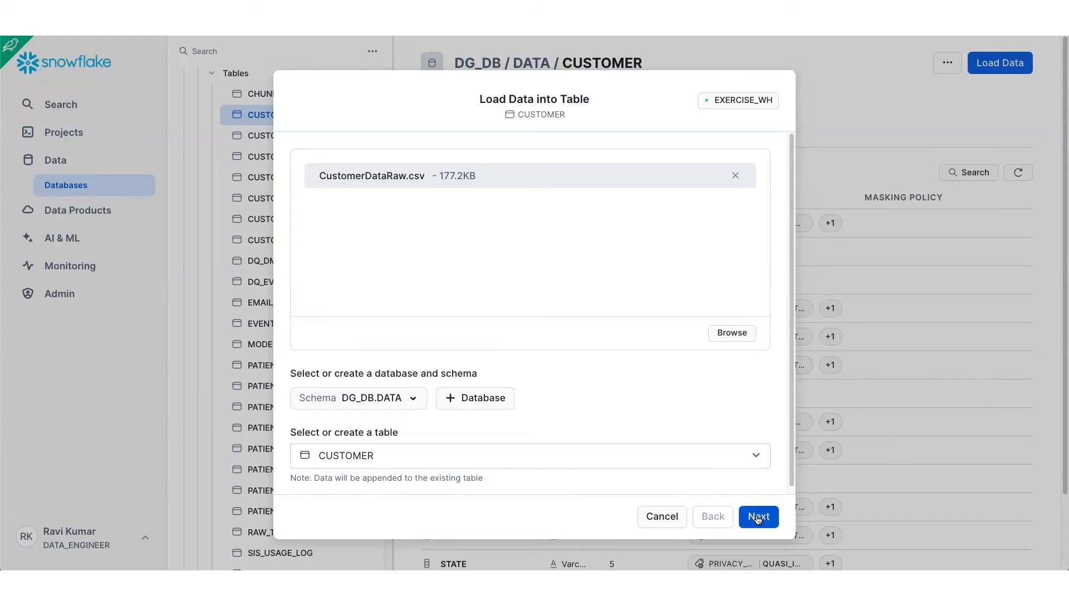
left_click(759, 517)
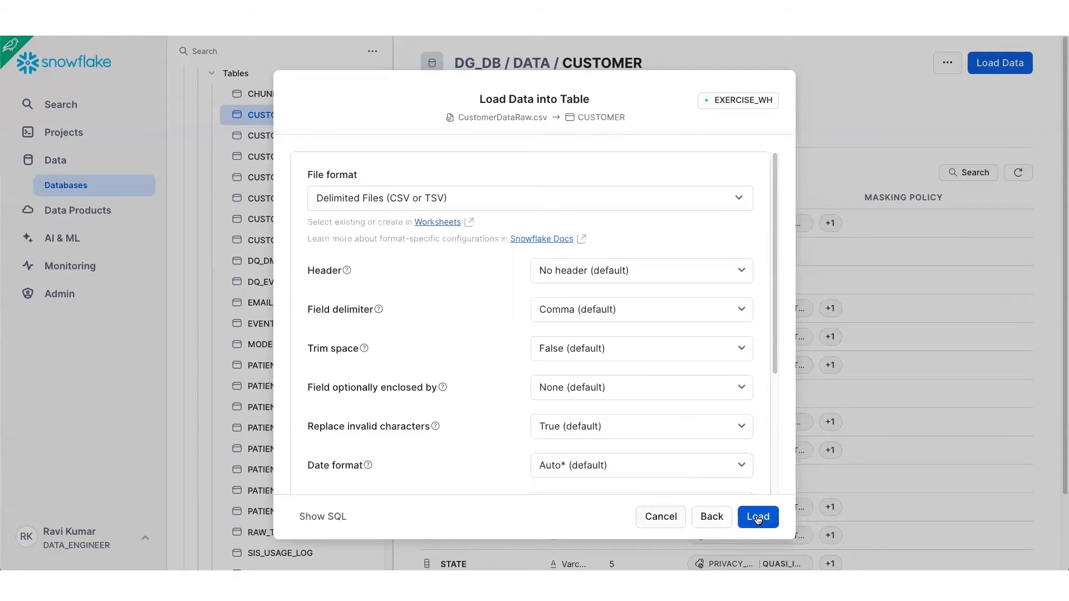
- Keep the delimited file format, set Header to 'Skip first line' and load the file
left_click(527, 198)
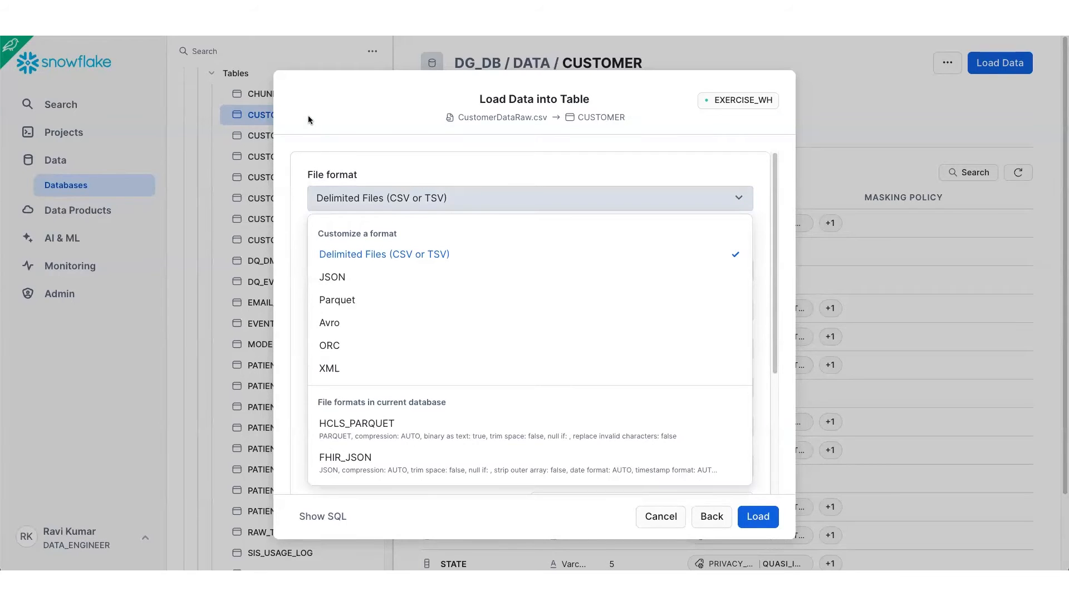
left_click(383, 254)
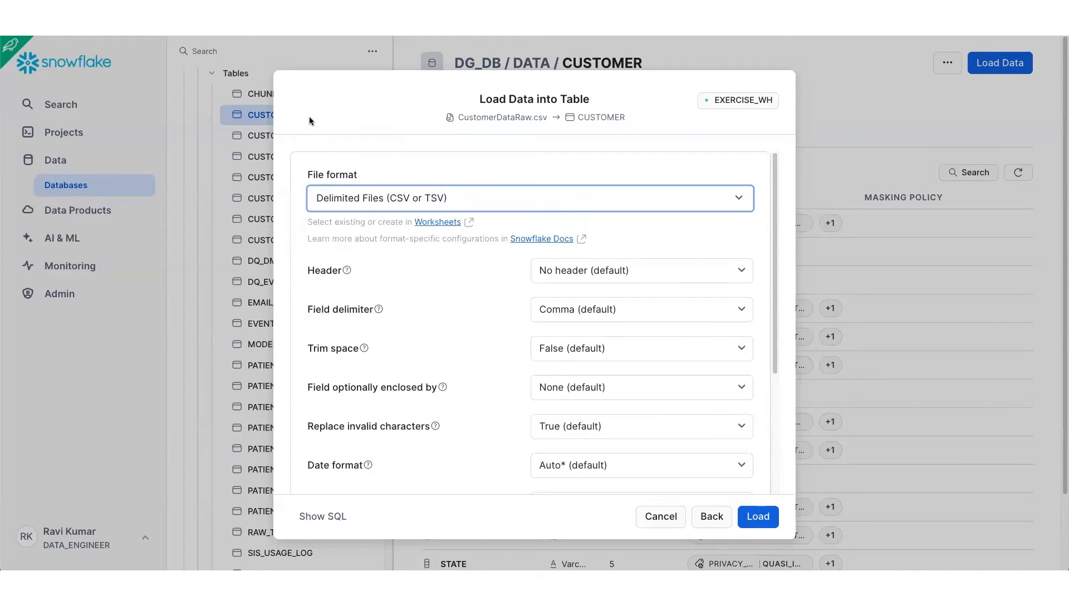
left_click(639, 270)
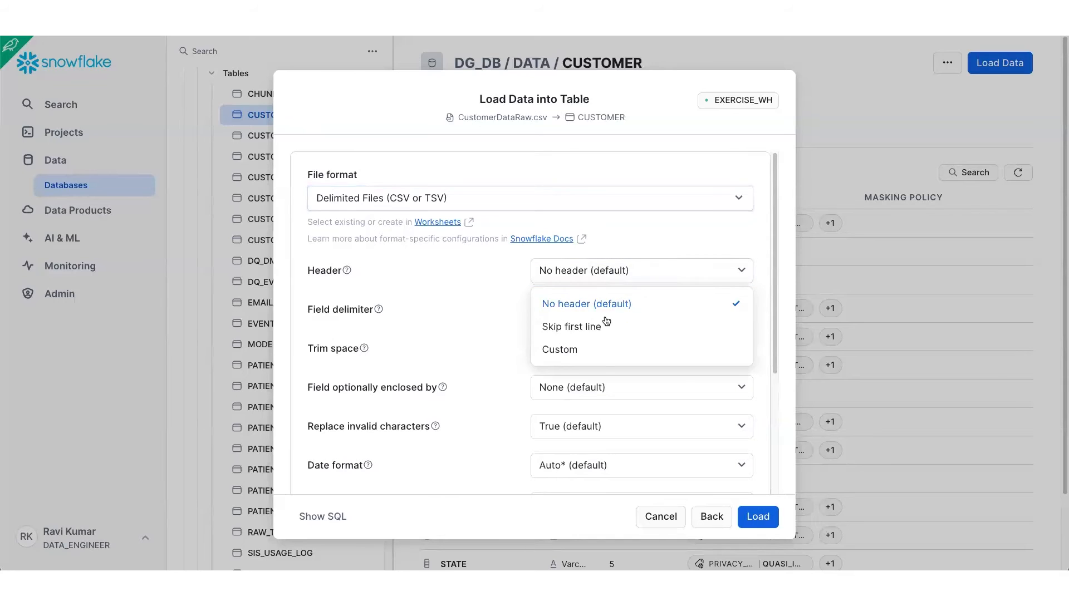
left_click(572, 326)
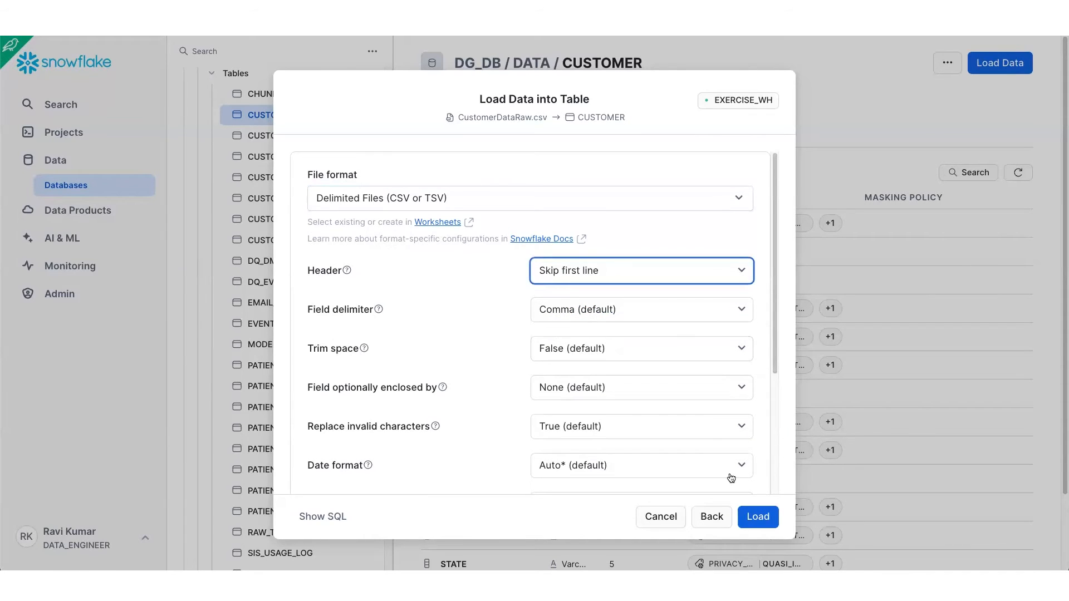
left_click(758, 516)
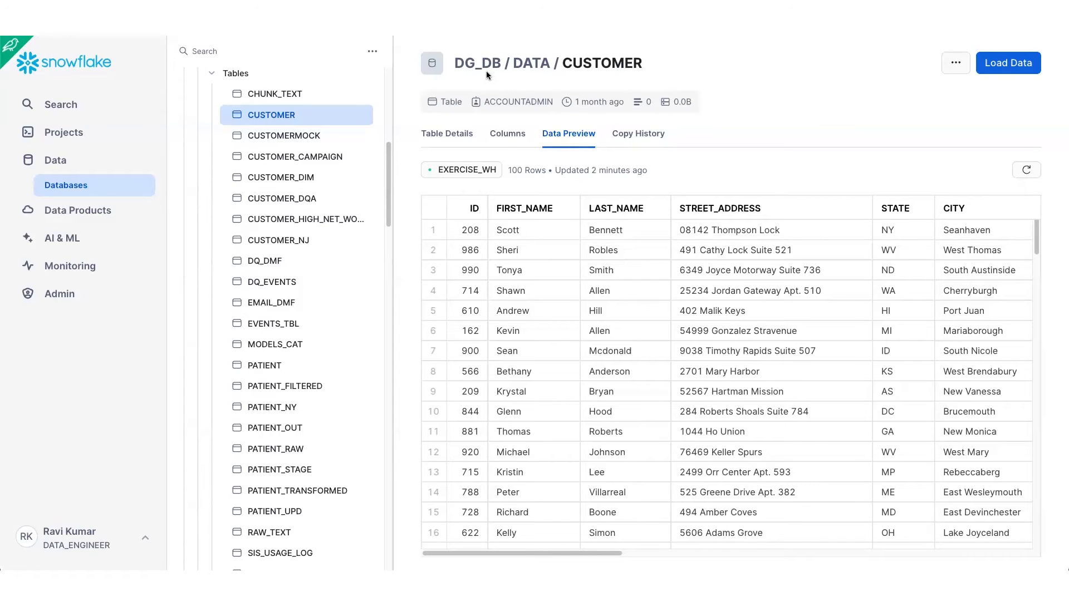
mouse_move(564, 374)
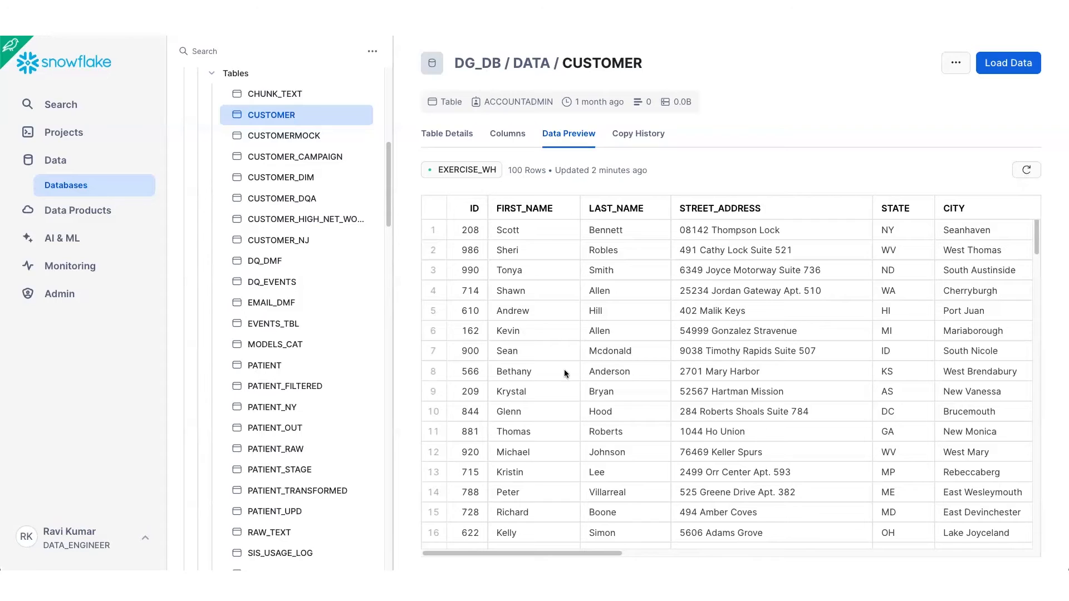
mouse_move(563, 557)
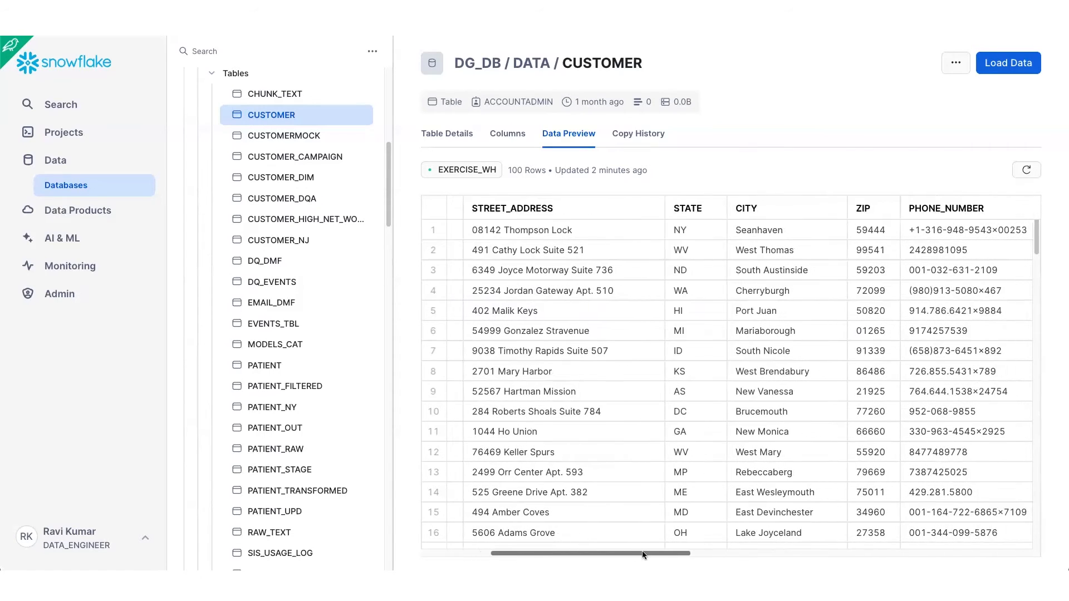
scroll("right", 3)
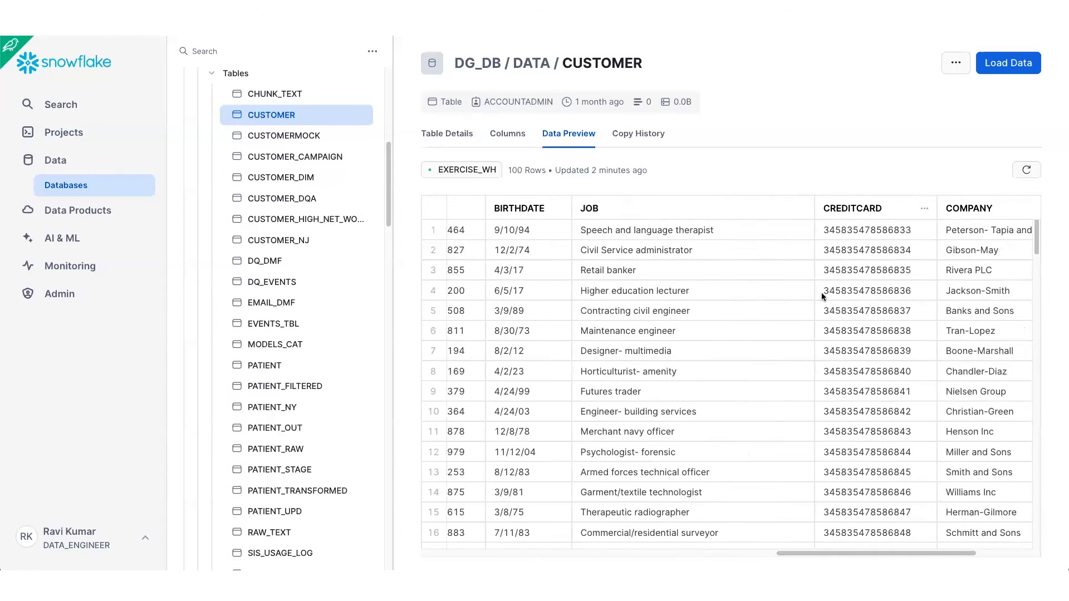
mouse_move(848, 335)
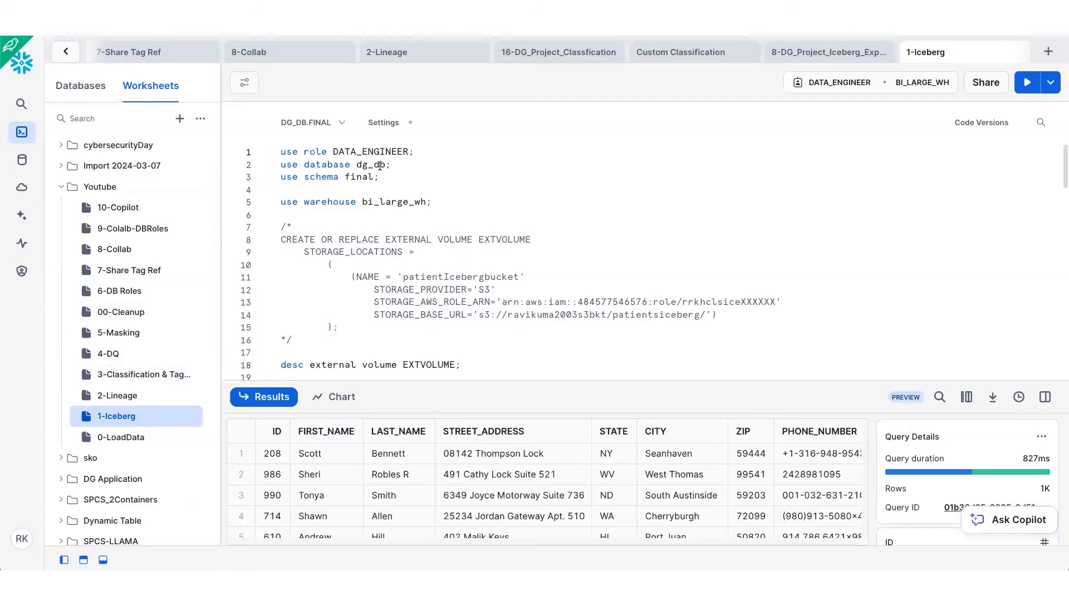
- Run the role, database, schema and warehouse statements in the 1-Iceberg worksheet and highlight the storage role ARN
left_click_drag(281, 151, 379, 177)
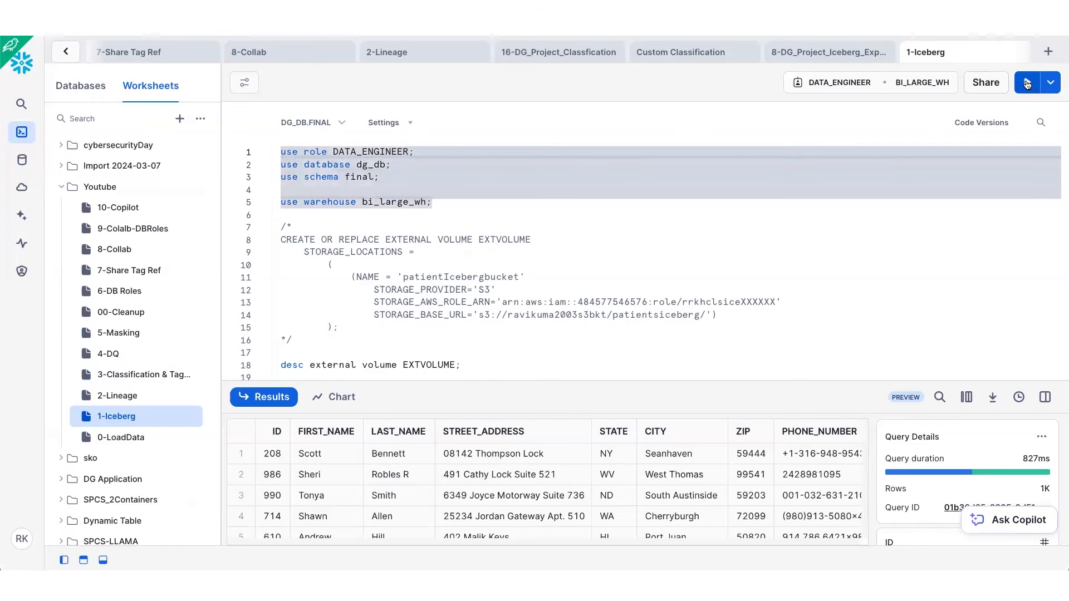
left_click(1025, 83)
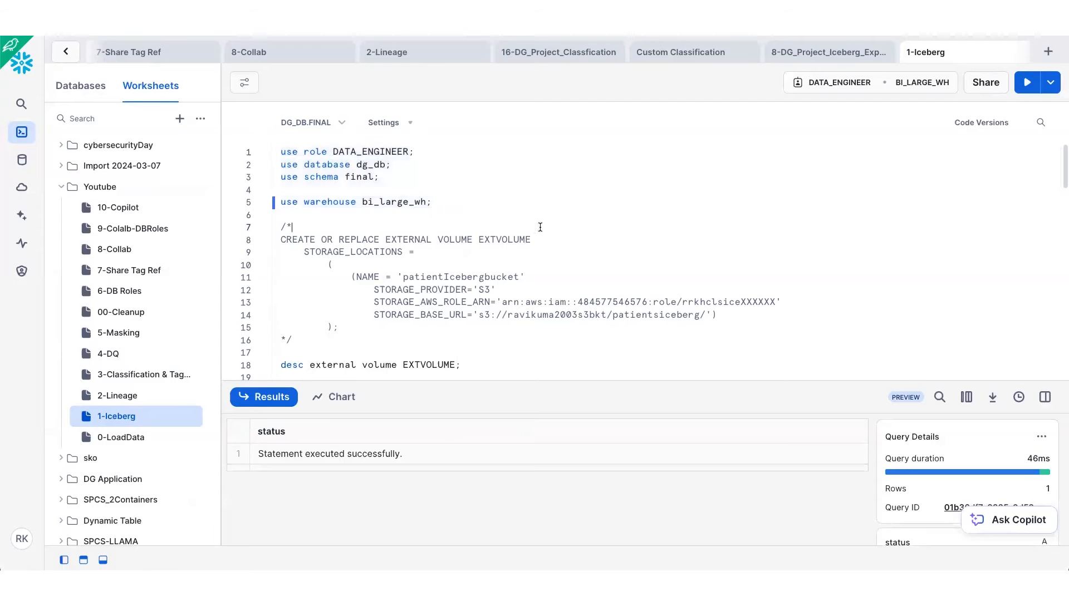
scroll("down", 3)
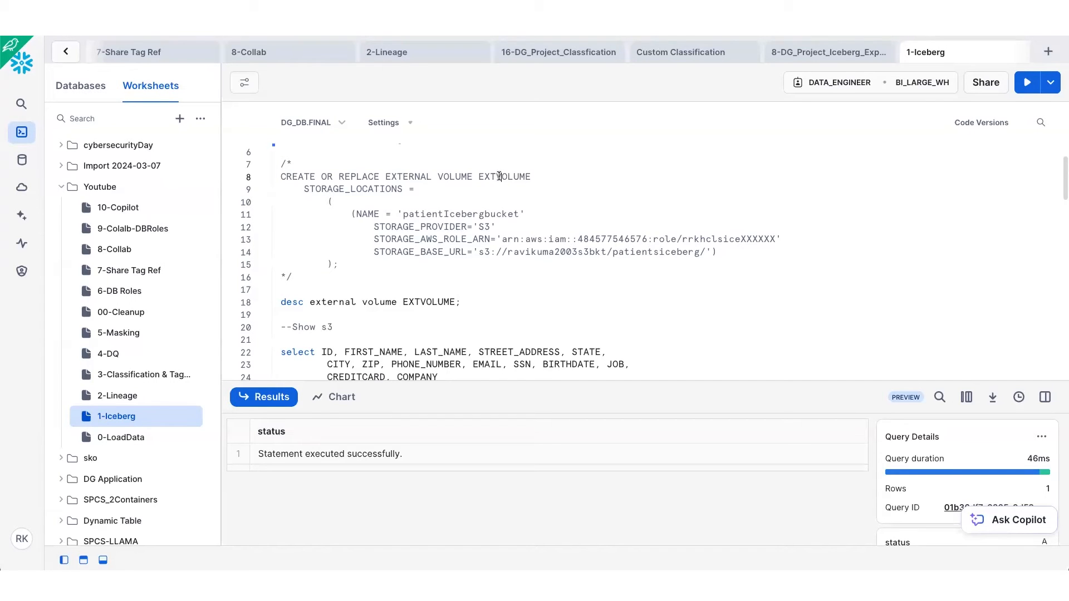
double_click(509, 240)
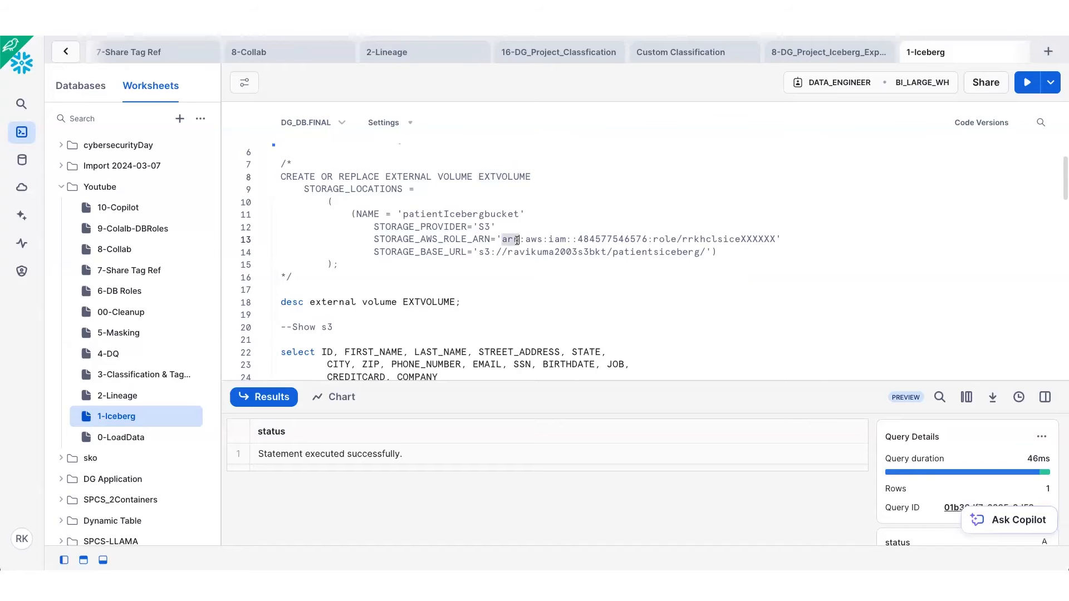
left_click(503, 251)
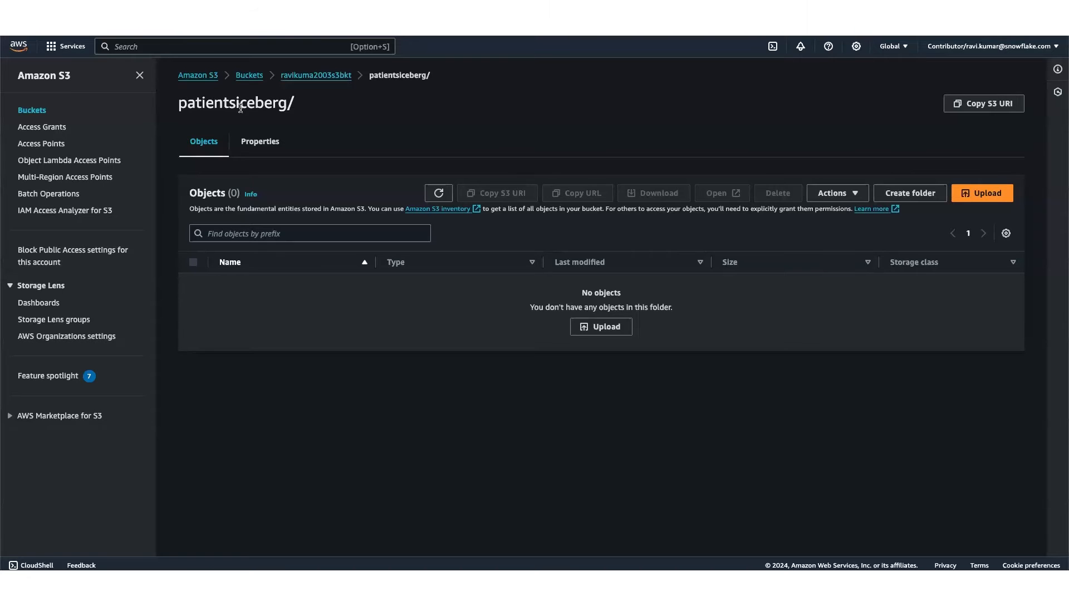
mouse_move(382, 305)
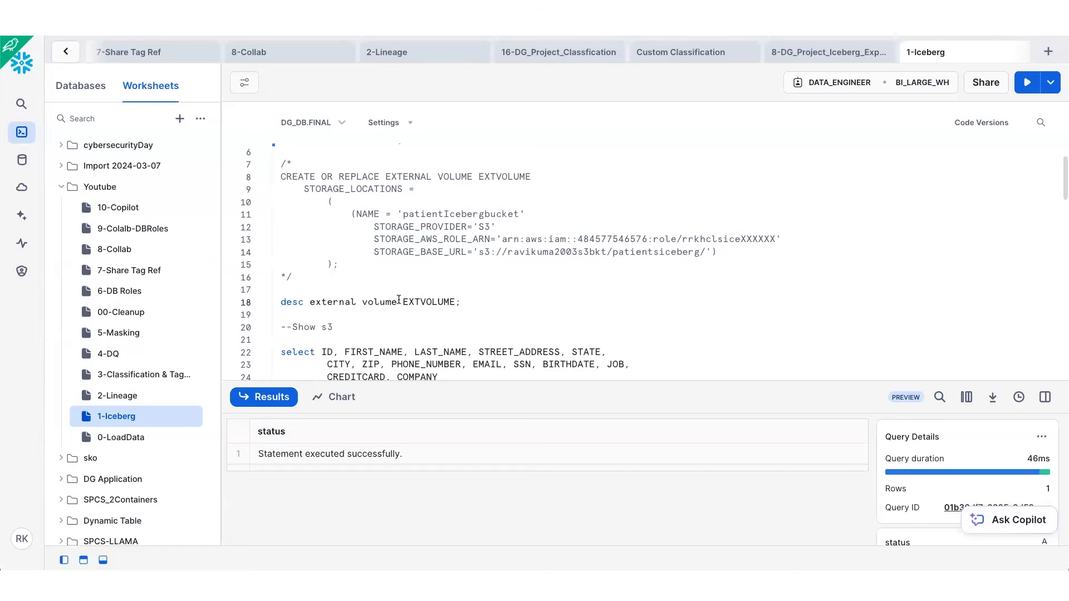
- Run 'desc external volume EXTVOLUME' to show writes allowed and patientIcebergbucket as active location
left_click(1027, 83)
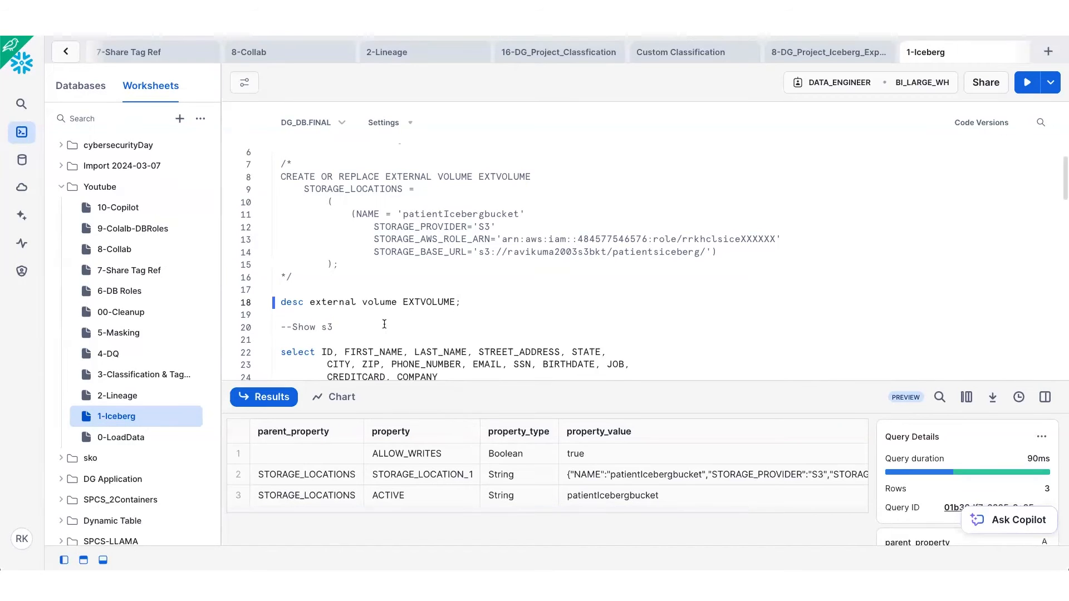
scroll("down", 3)
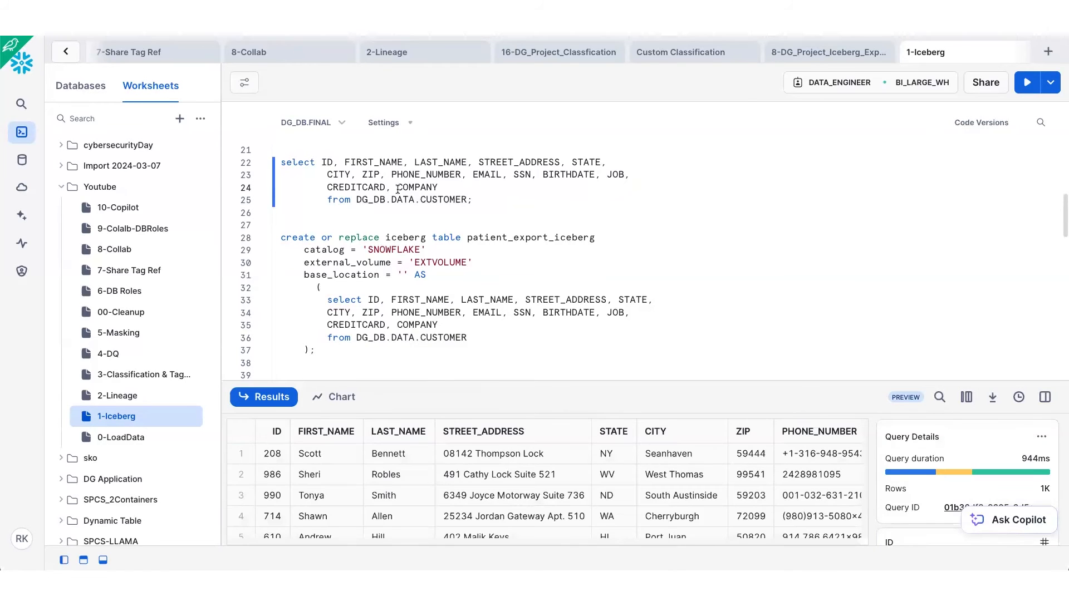
- Run CREATE OR REPLACE ICEBERG TABLE patient_export_iceberg from DG_DB.DATA.CUSTOMER
scroll("down", 3)
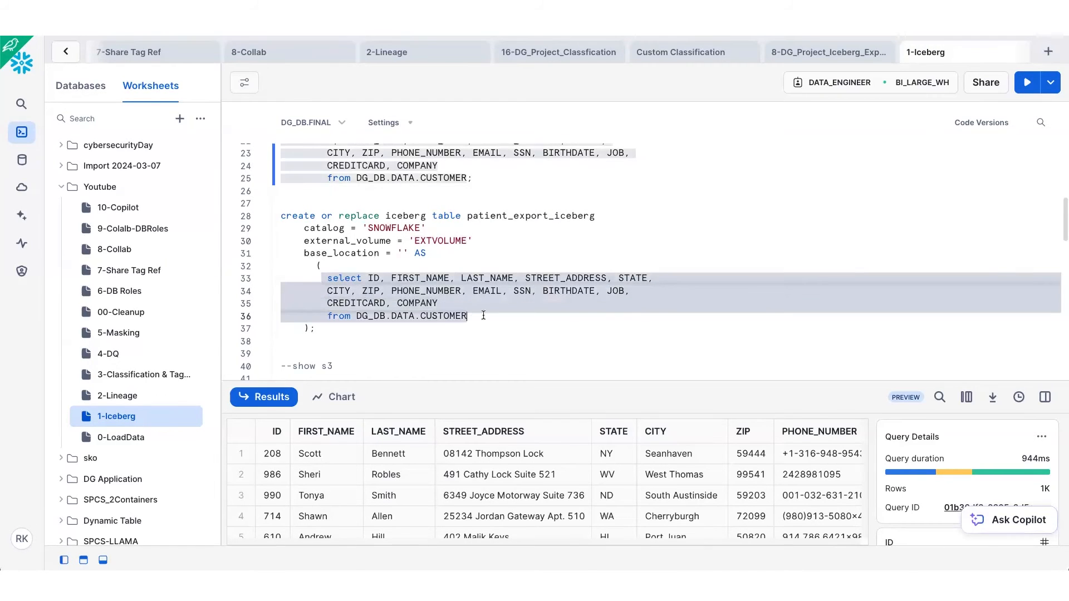
left_click(1027, 81)
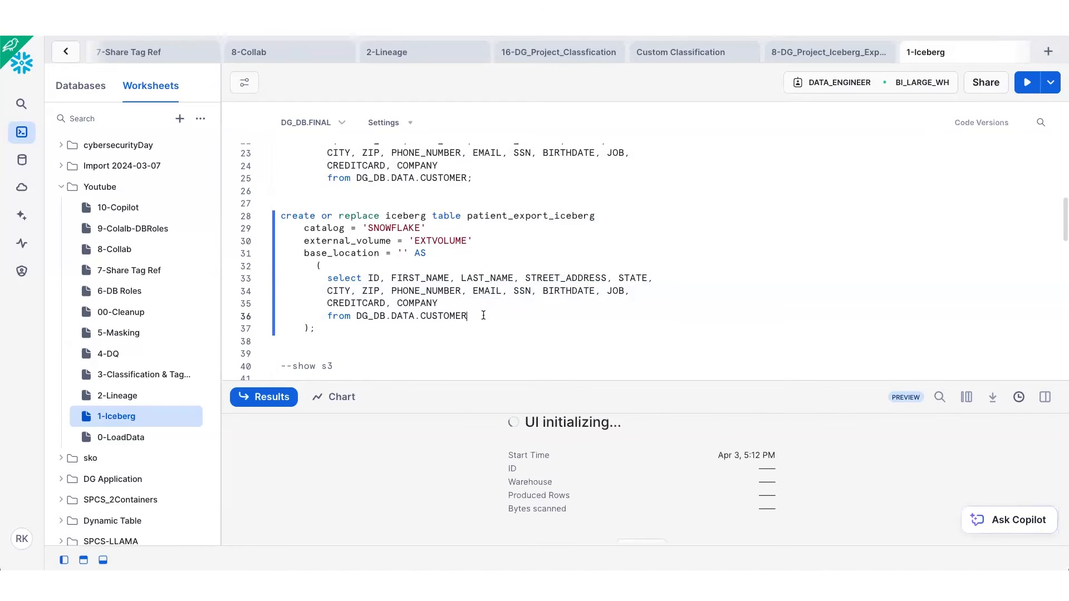
left_click(1026, 82)
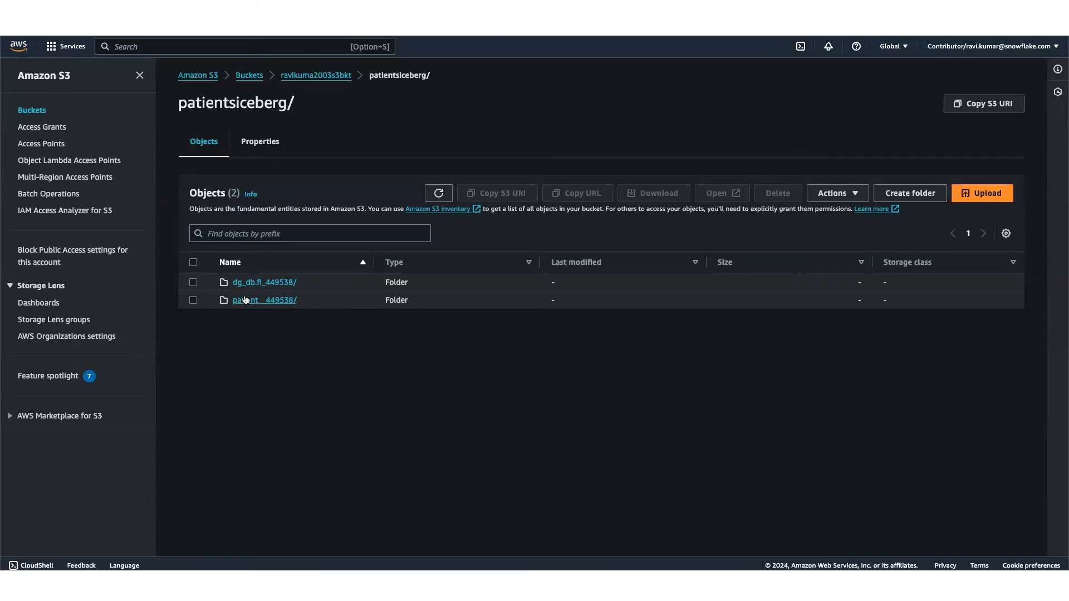
mouse_move(264, 281)
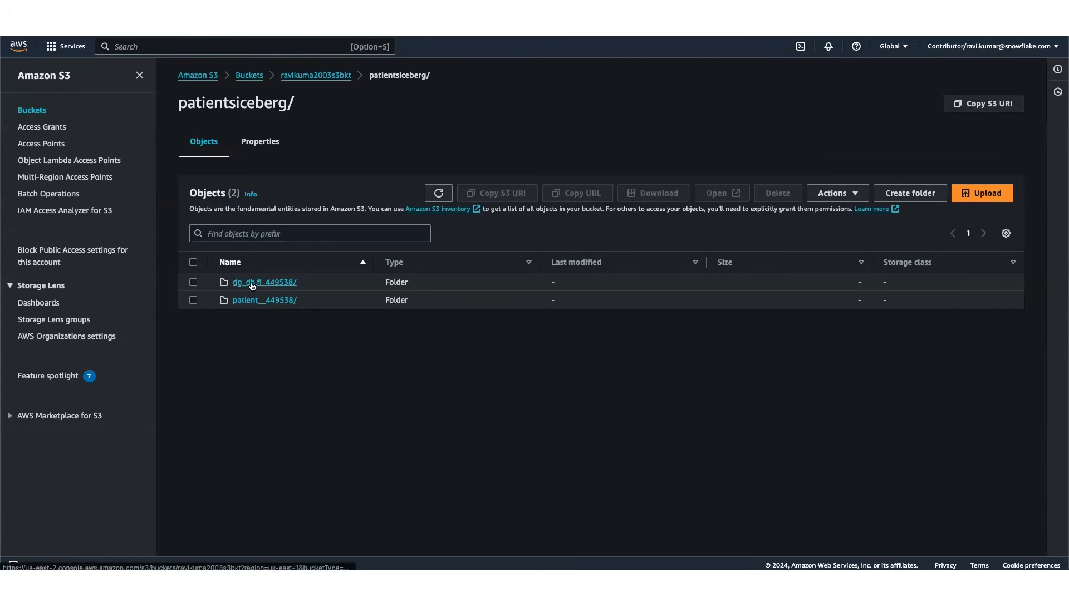
- Inspect the two new folders written into patientsiceberg/ in the S3 console
left_click(264, 282)
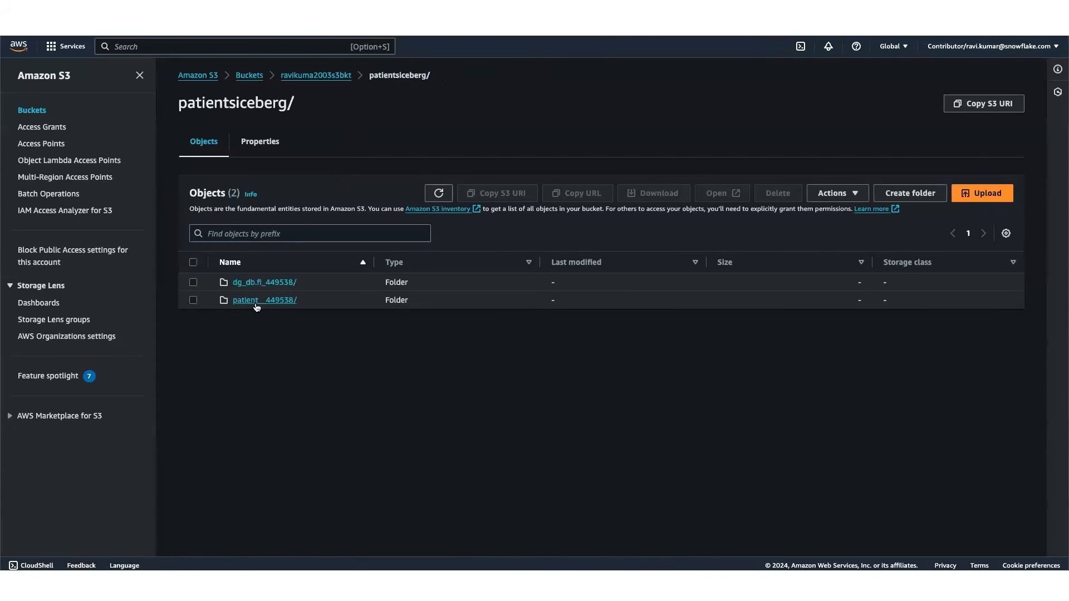
left_click(265, 300)
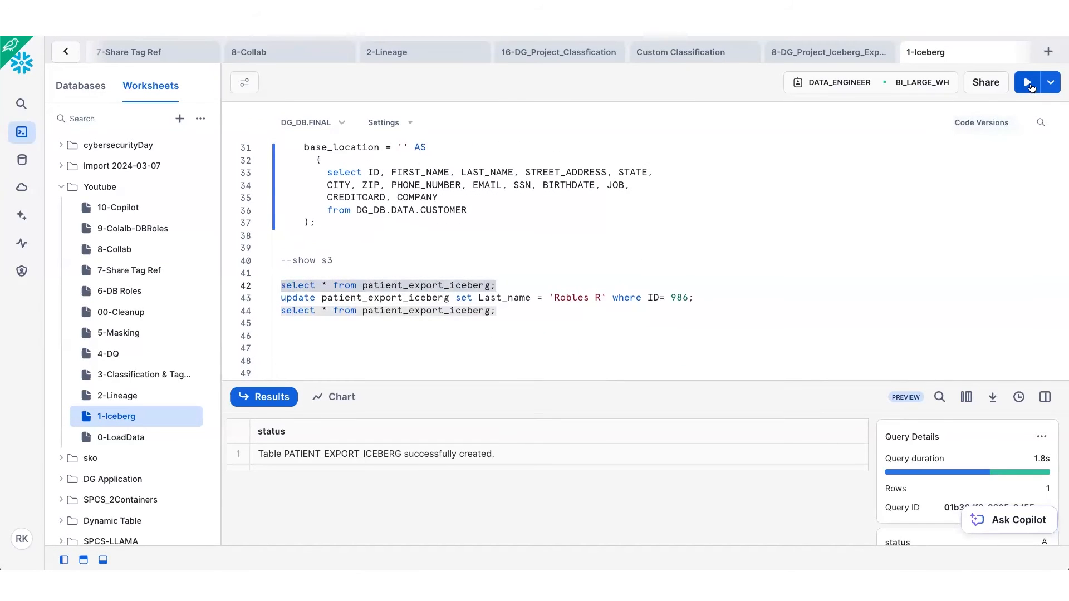
left_click(1029, 83)
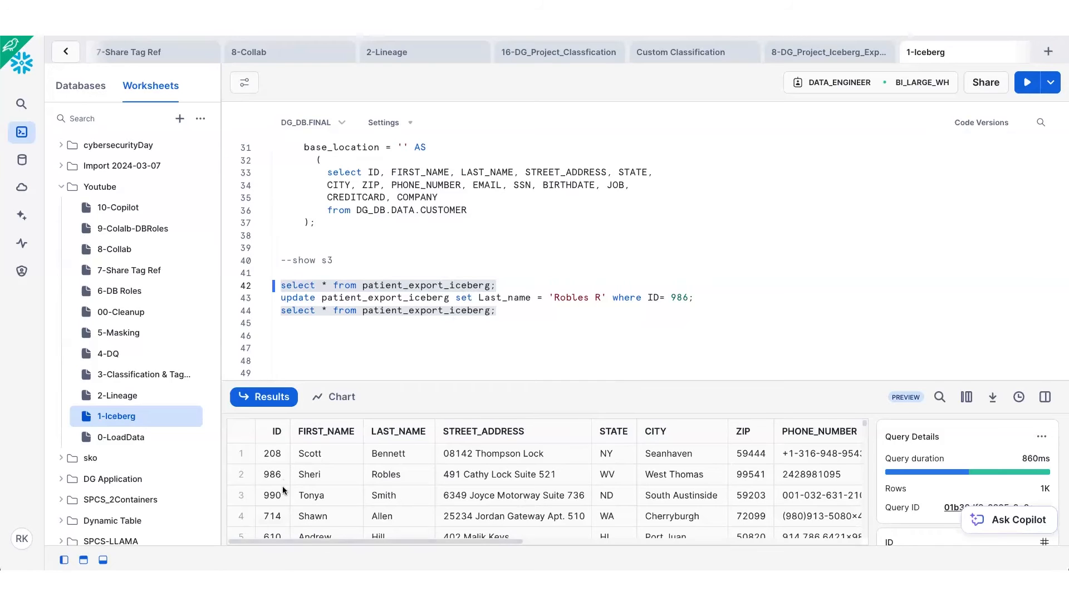
left_click(272, 474)
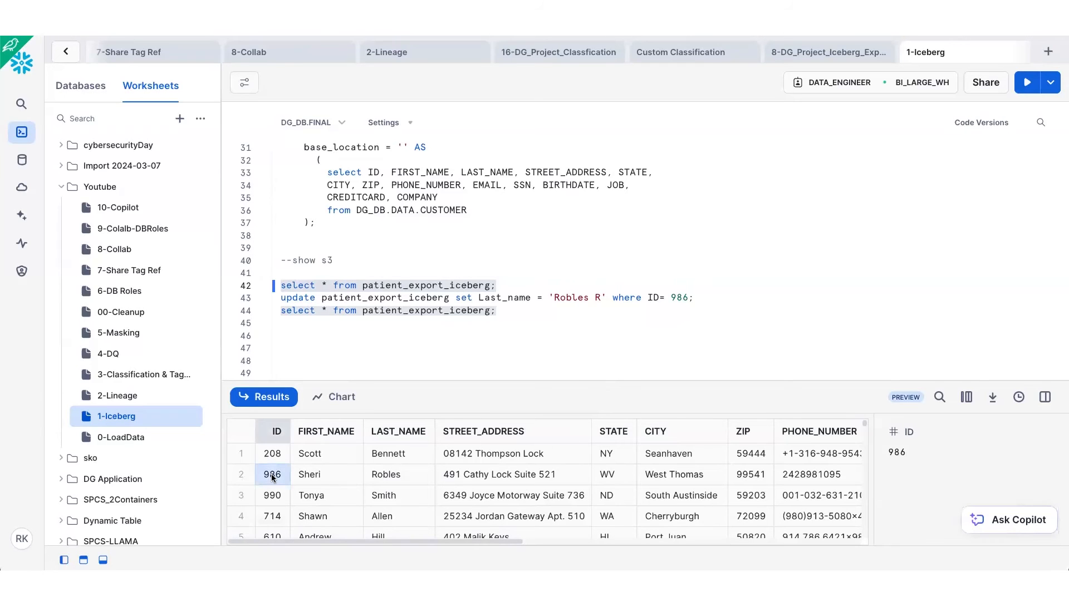
left_click(385, 474)
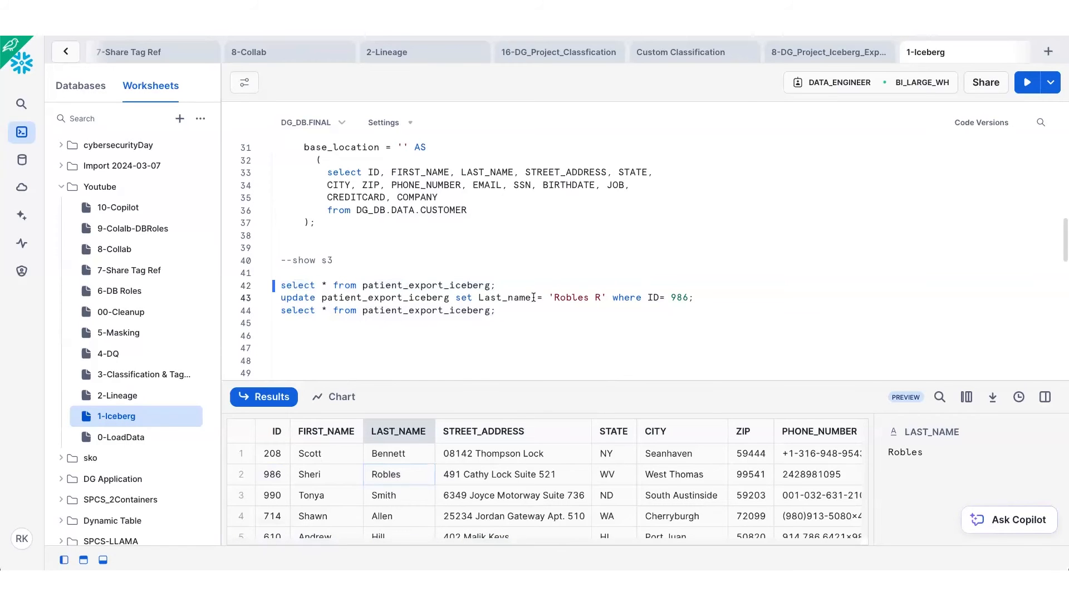
left_click(1026, 82)
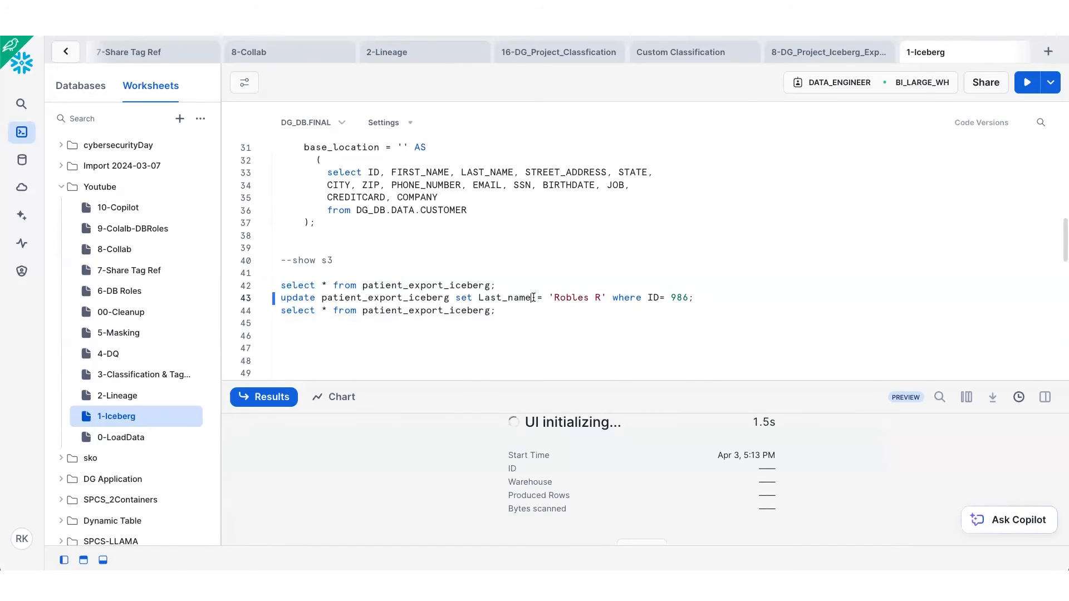
left_click(1026, 81)
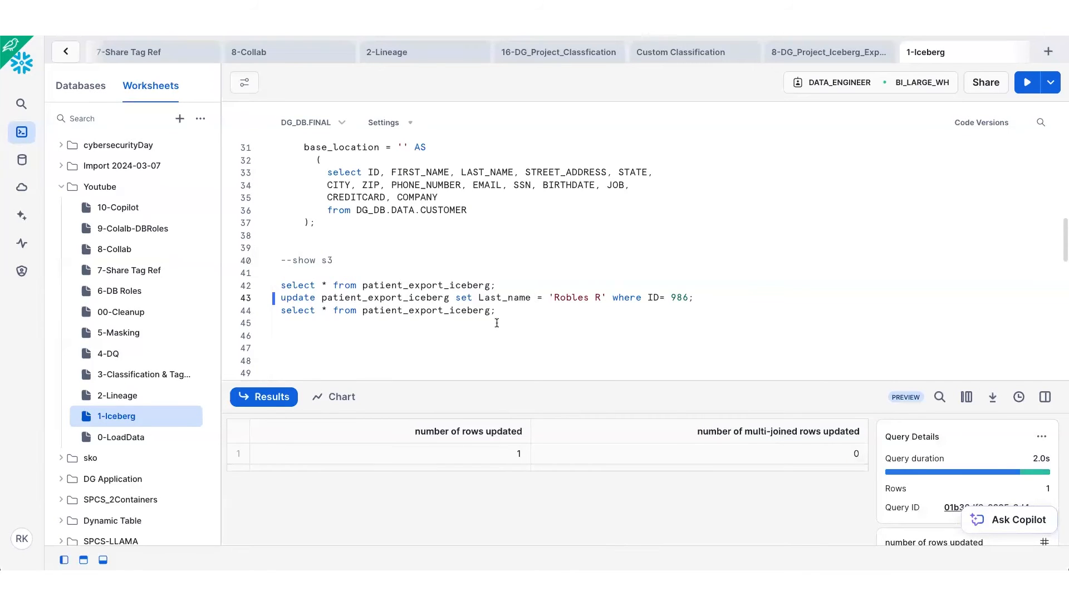
left_click(1025, 82)
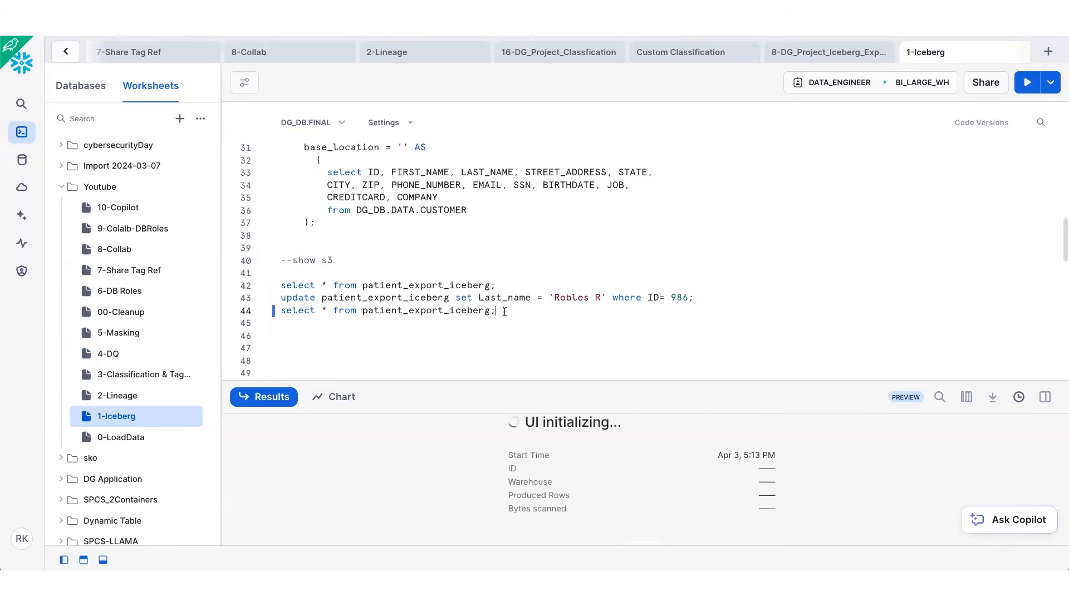
left_click(1027, 83)
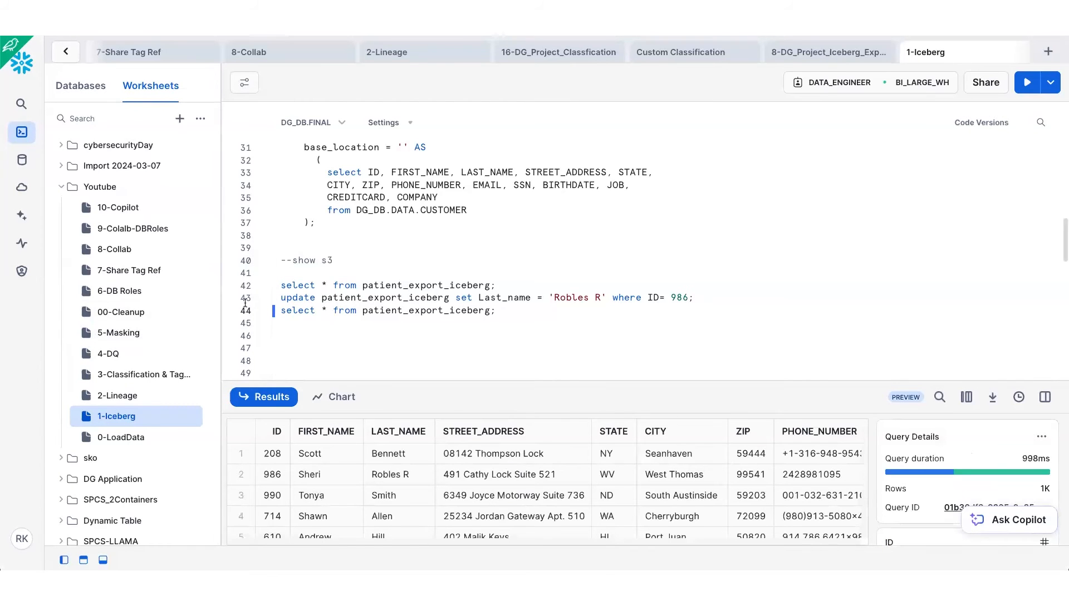
left_click(390, 474)
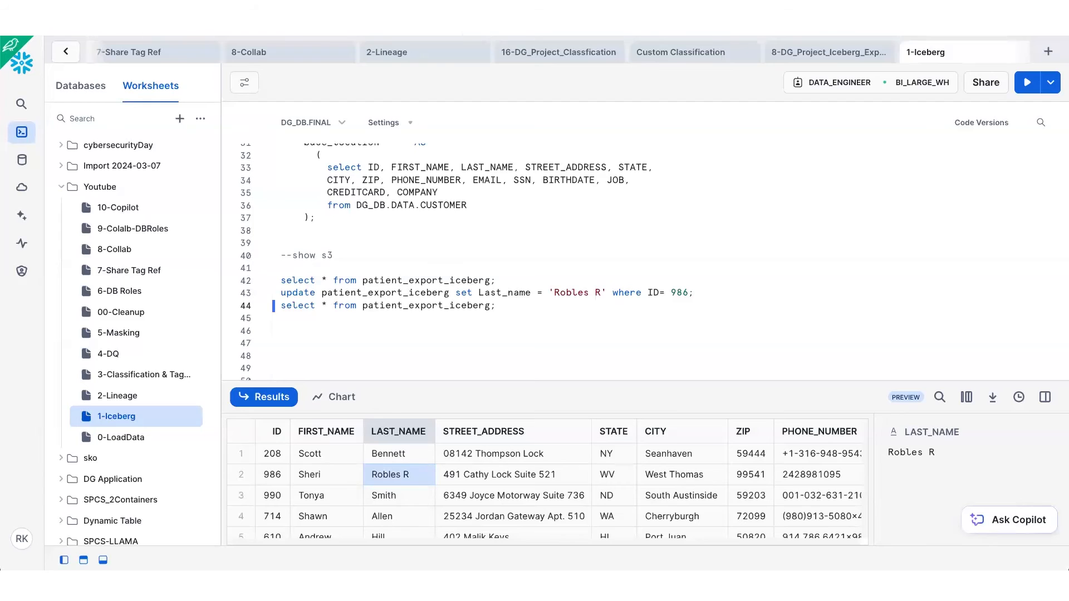
mouse_move(107, 353)
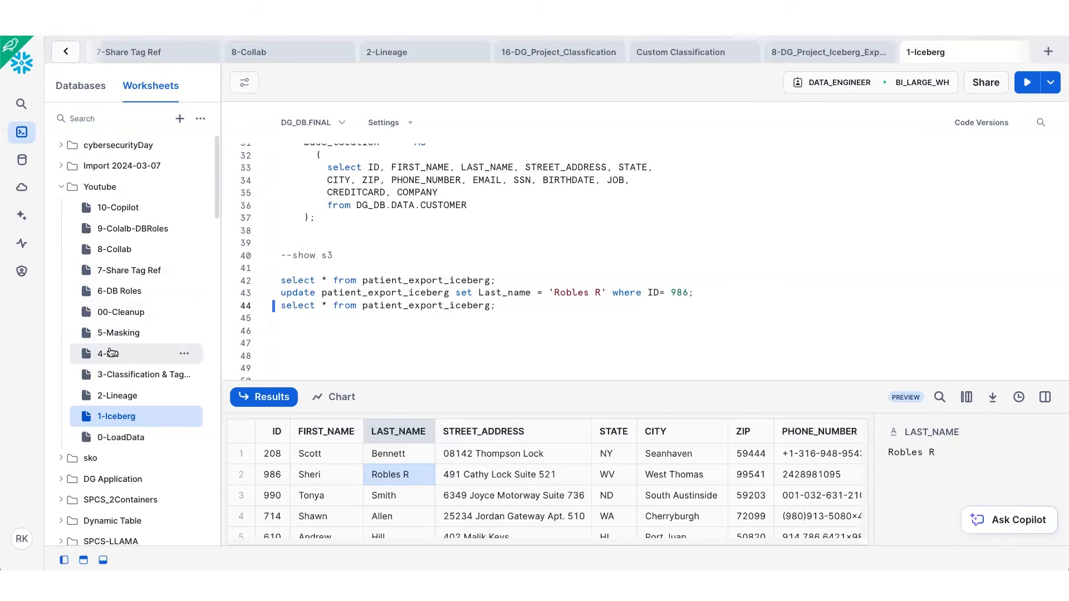
- In the 4-DQ worksheet, run the USE statements and create CUSTOMER_DQA from CUSTOMER
left_click(107, 353)
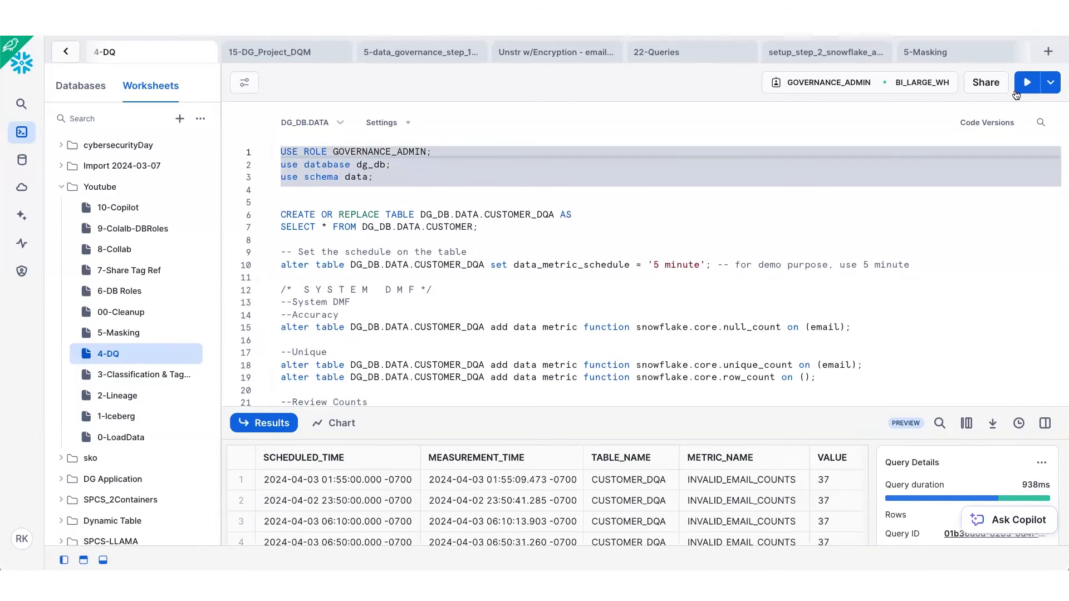
left_click(1028, 82)
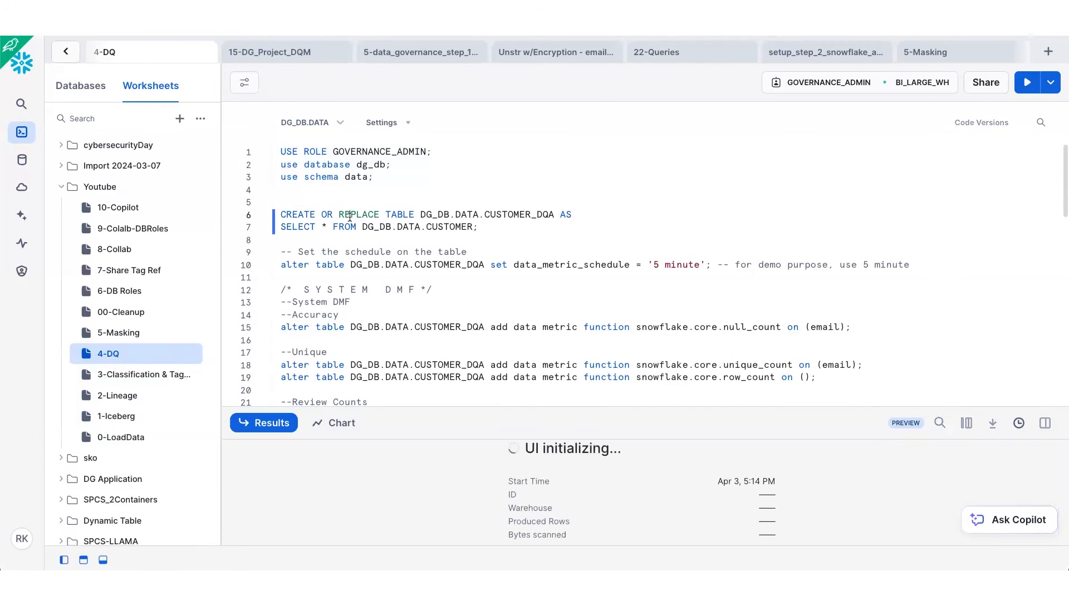
left_click(1025, 82)
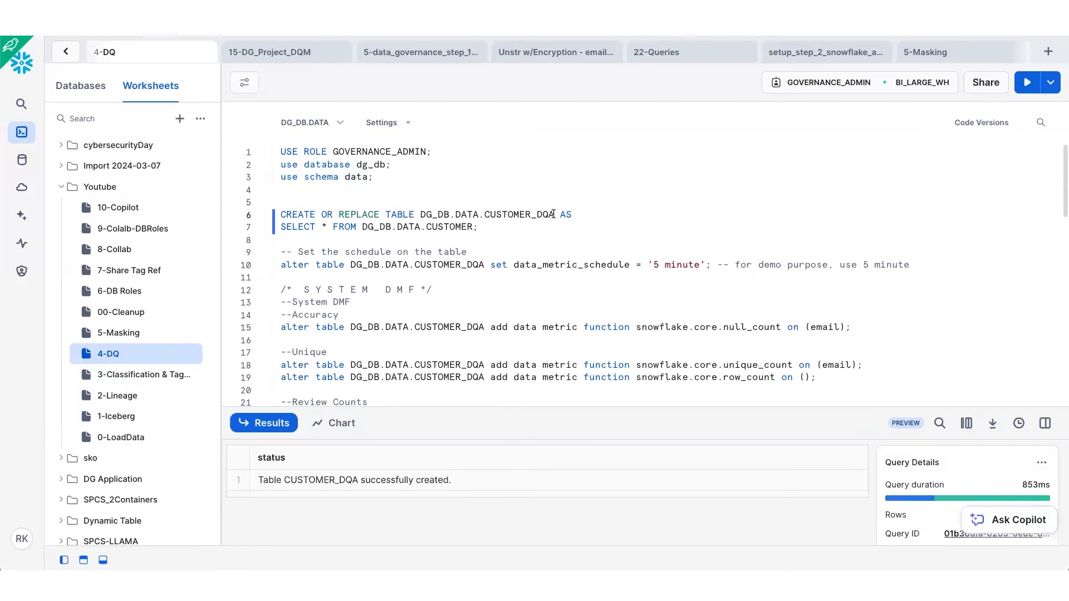
double_click(518, 214)
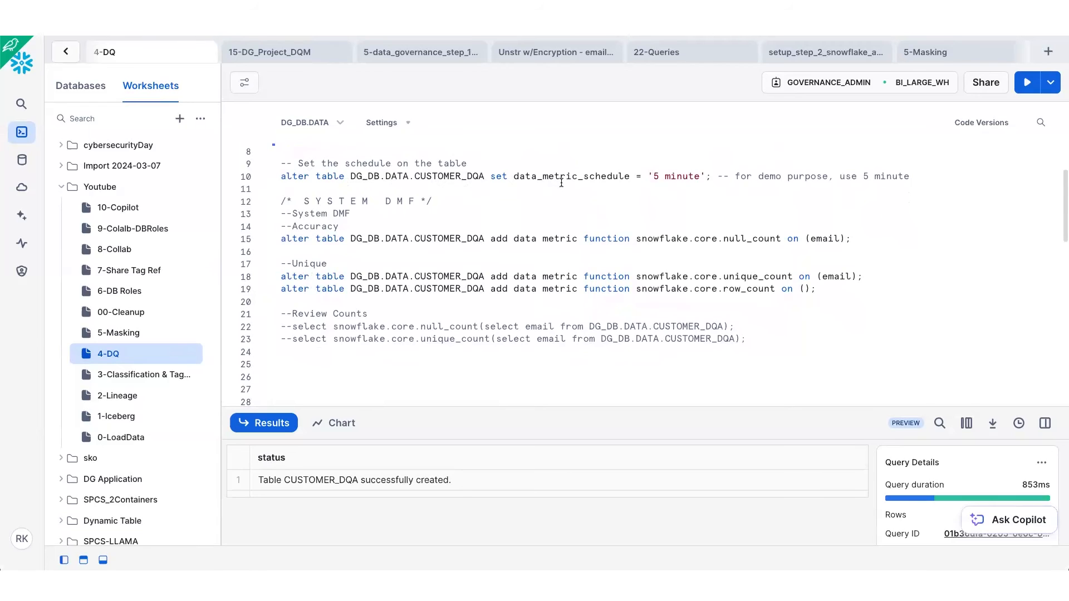
- Set CUSTOMER_DQA's data_metric_schedule to every 5 minutes
double_click(568, 176)
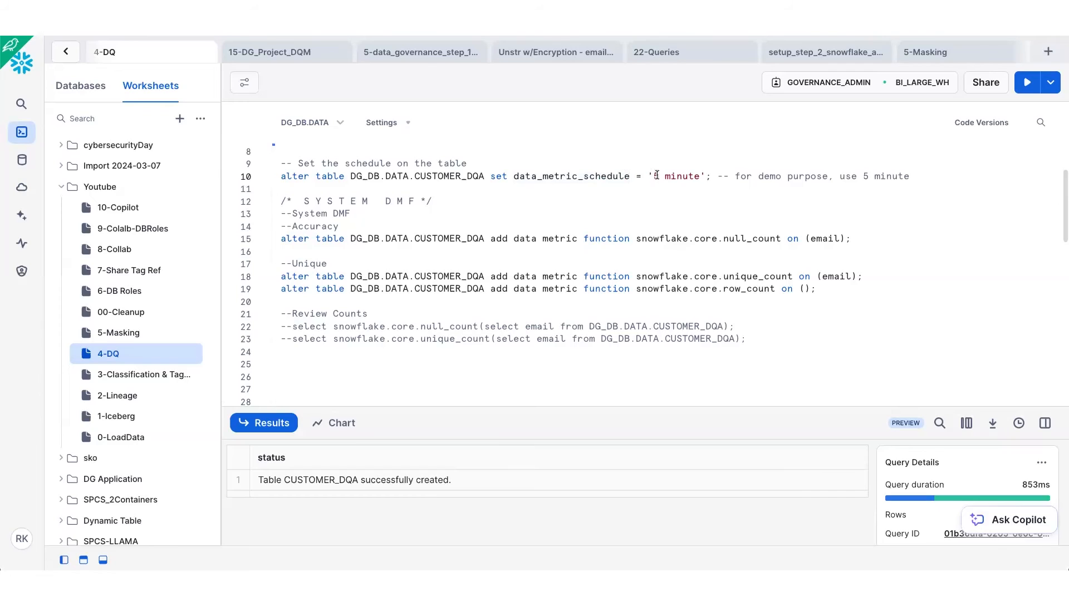
type("5")
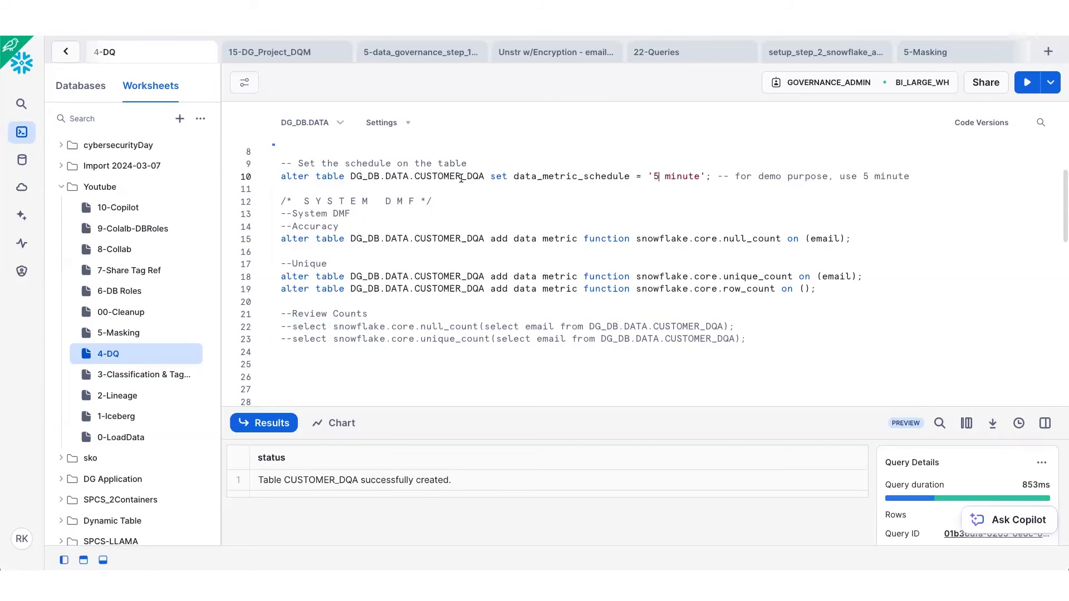
double_click(449, 176)
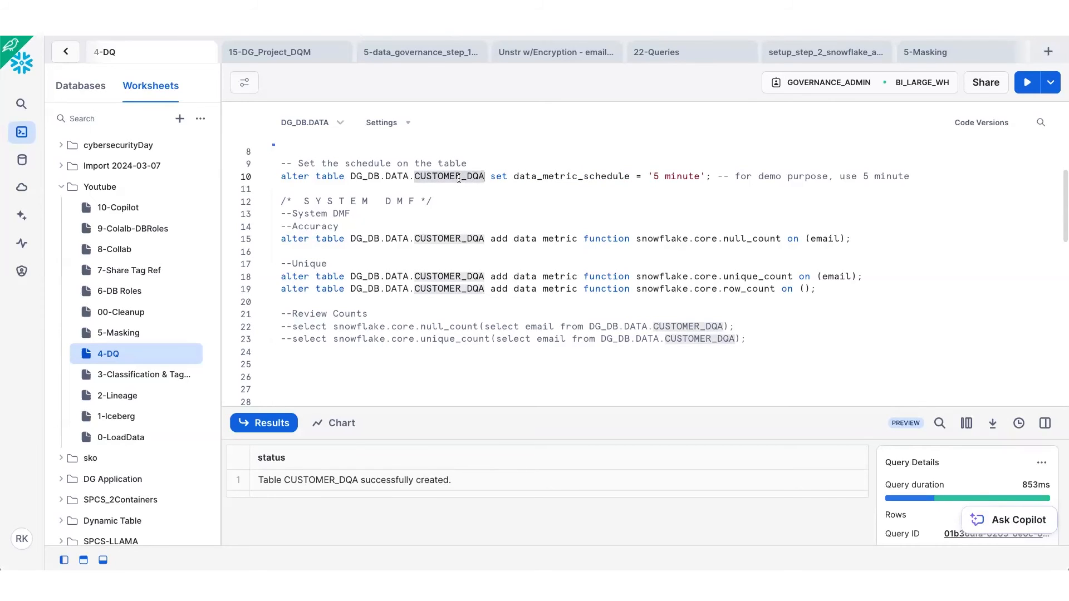
left_click(1025, 82)
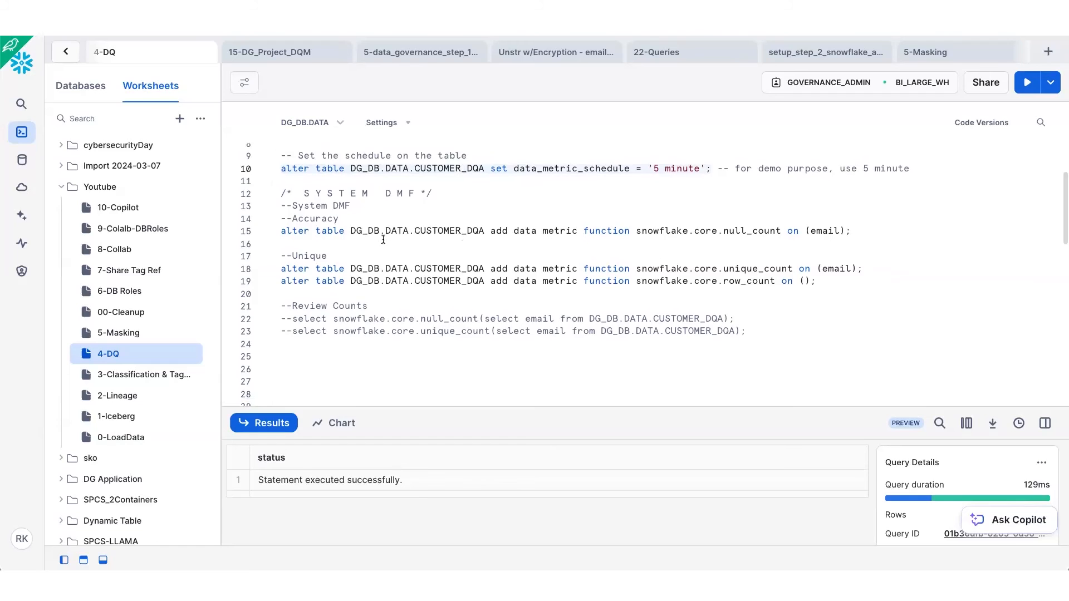
- Attach null_count and unique_count on email plus row_count to CUSTOMER_DQA via alter table statements
scroll("down", 3)
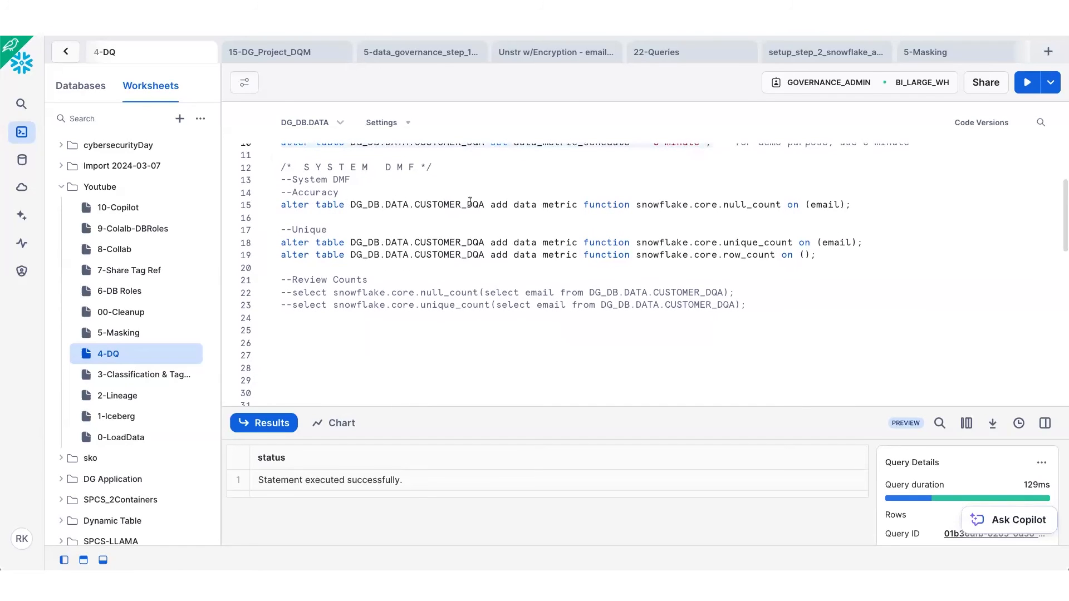
double_click(448, 205)
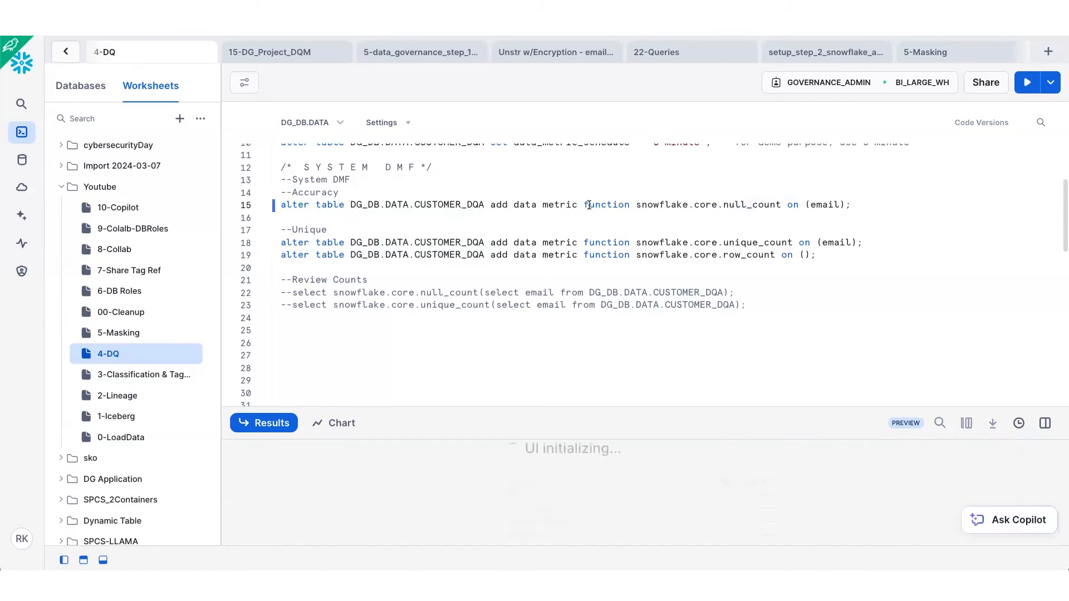
left_click(1025, 82)
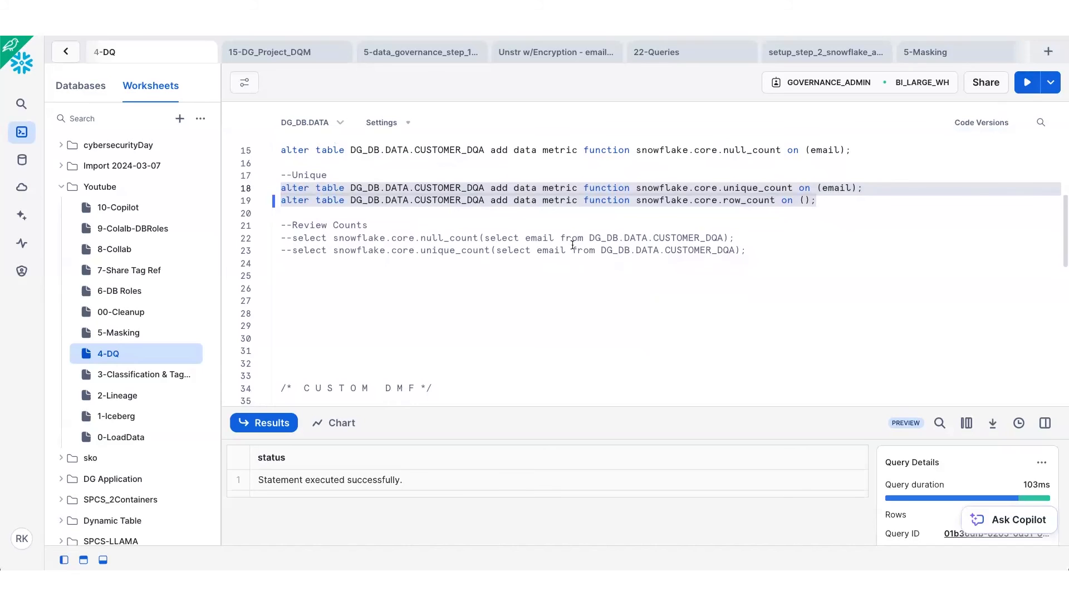
scroll("down", 3)
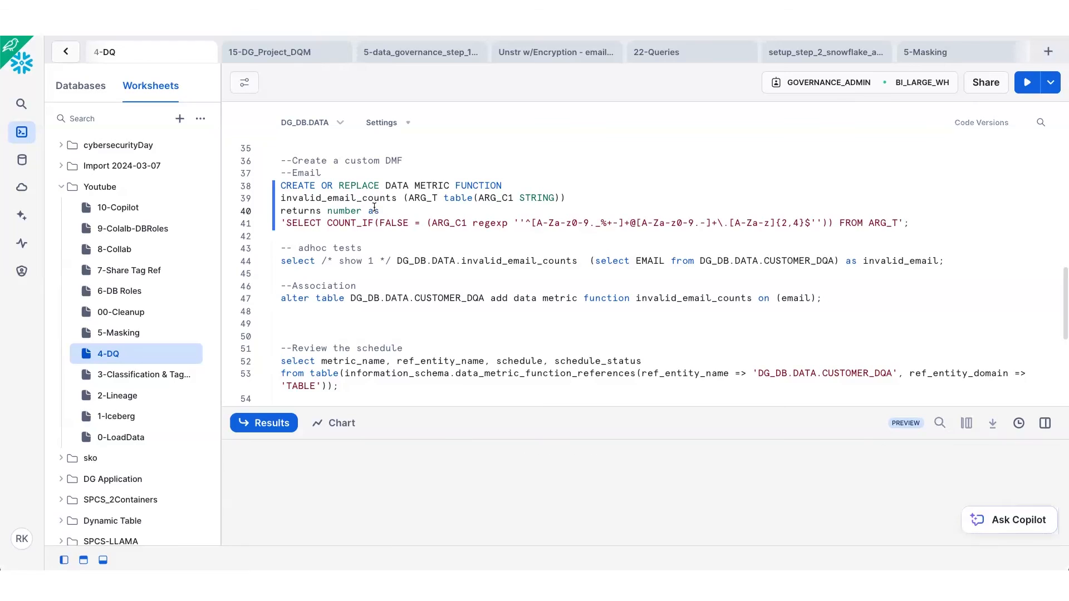
- Create the invalid_email_counts data metric function and test it ad hoc, returning 37 invalid emails
left_click(1026, 83)
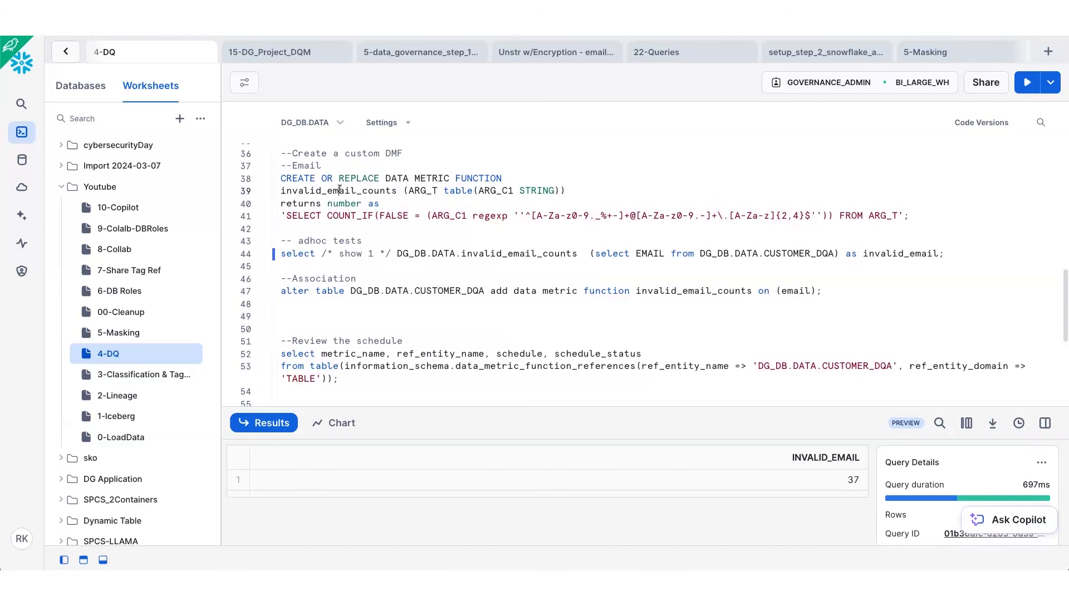
double_click(338, 190)
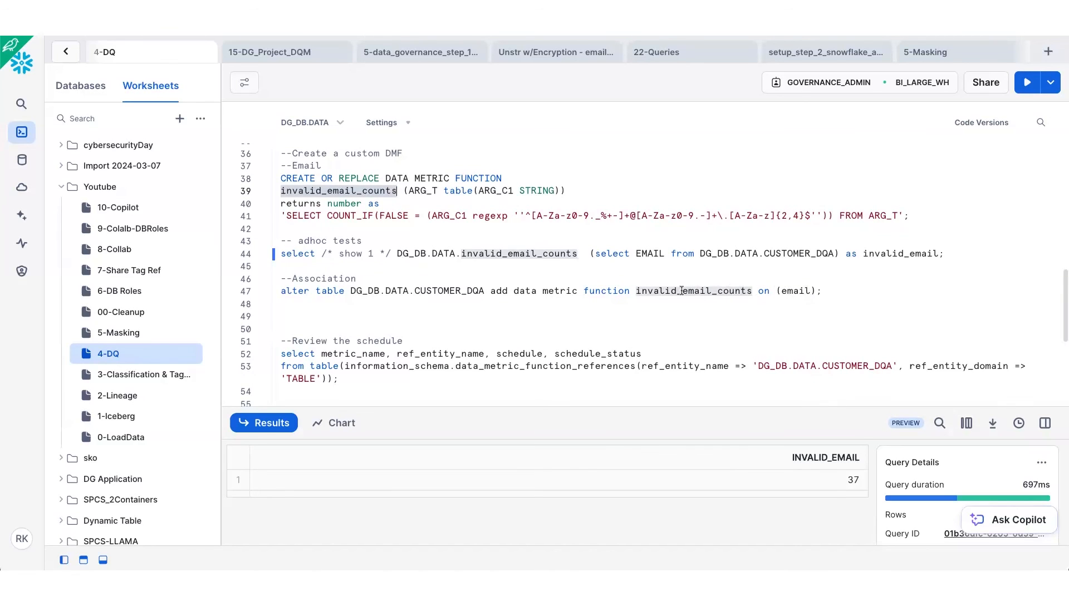
left_click(474, 291)
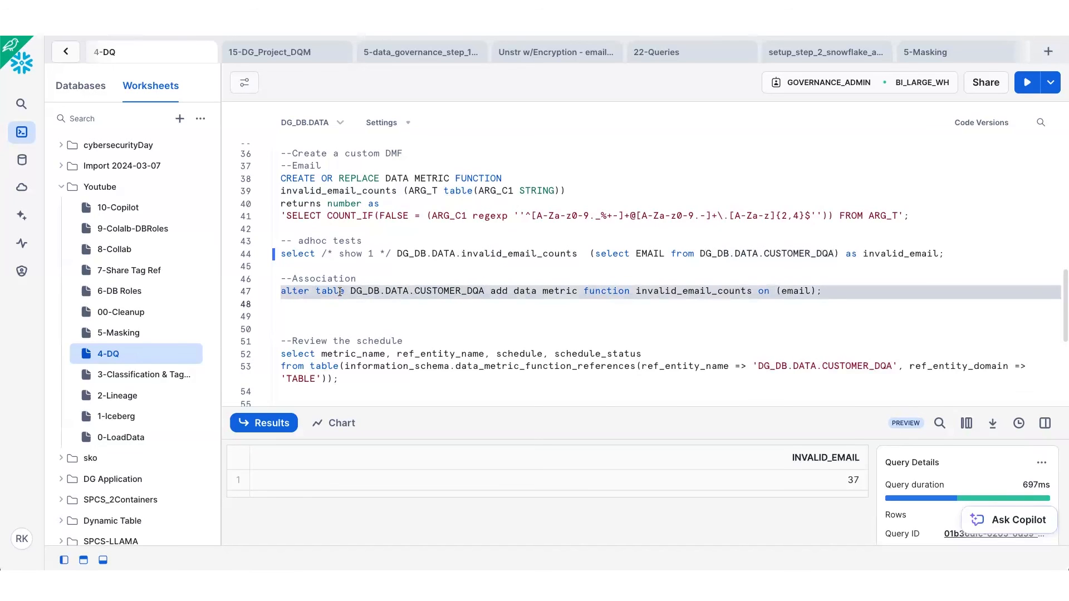
- Associate invalid_email_counts with CUSTOMER_DQA's email column via alter table
left_click(1027, 82)
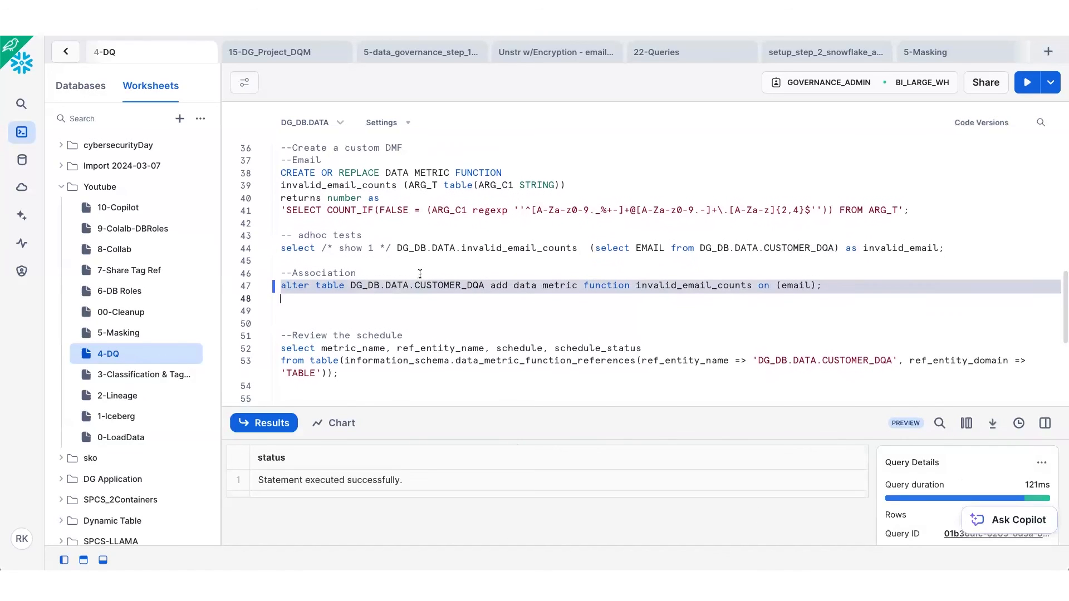
scroll("down", 3)
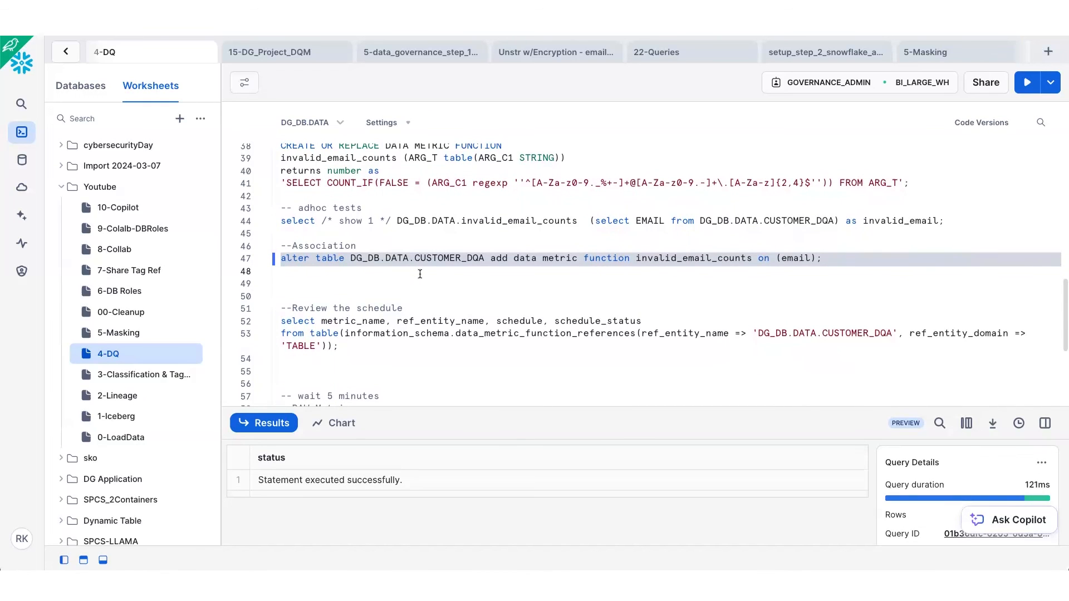
scroll("down", 3)
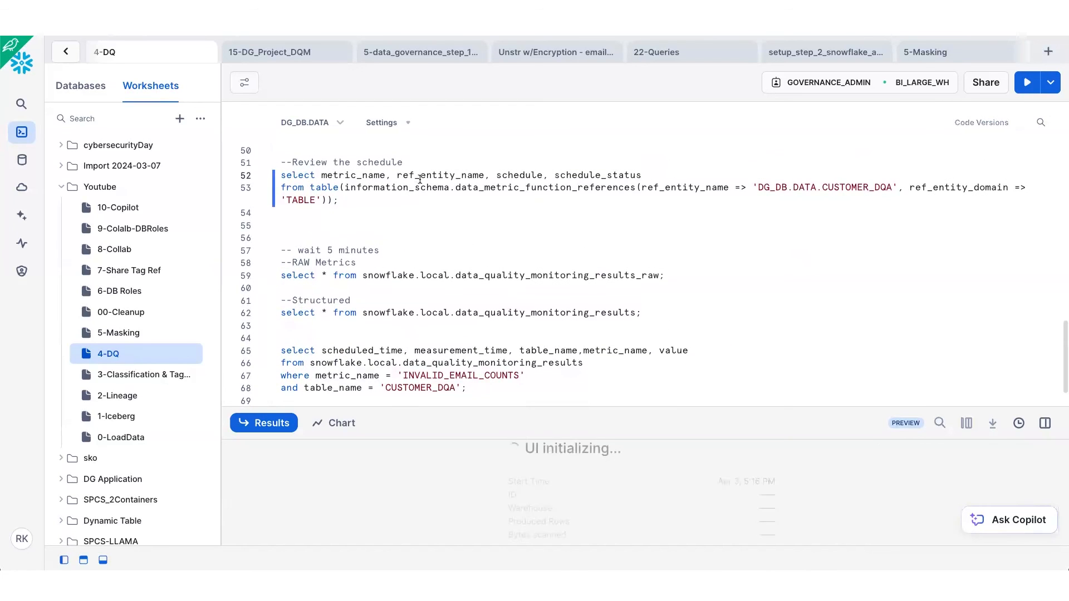
- Query data_metric_function_references showing four metrics every 5 minutes, then the raw monitoring results
left_click(1026, 82)
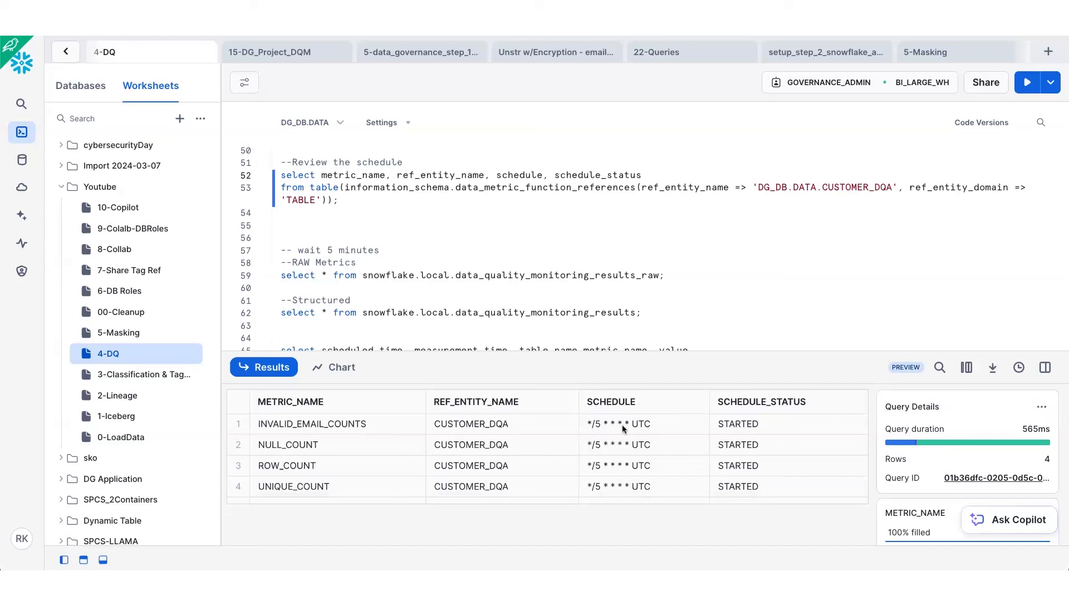
mouse_move(668, 495)
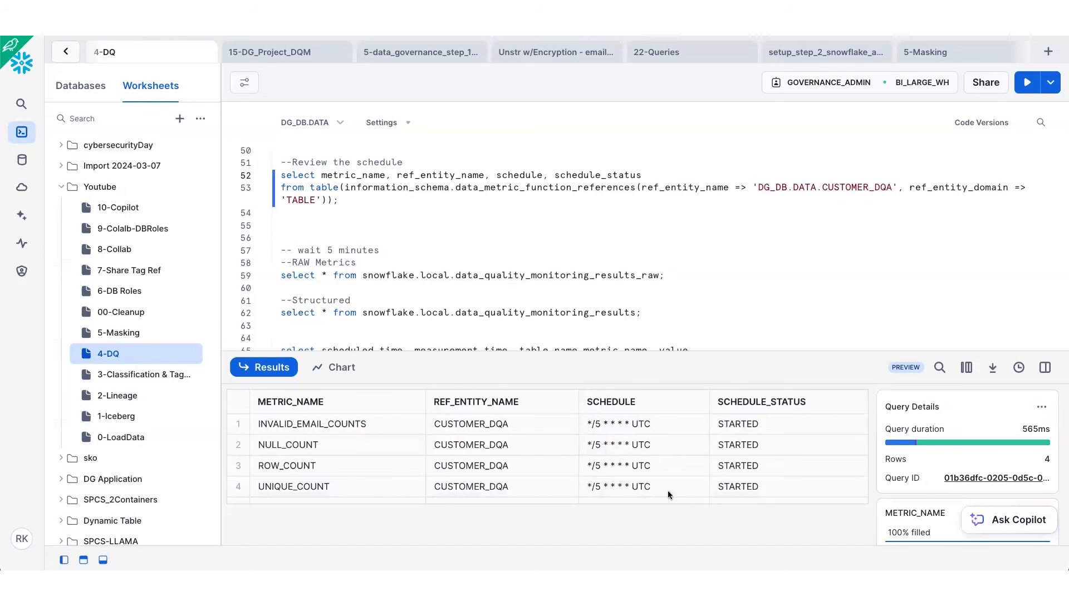
mouse_move(607, 427)
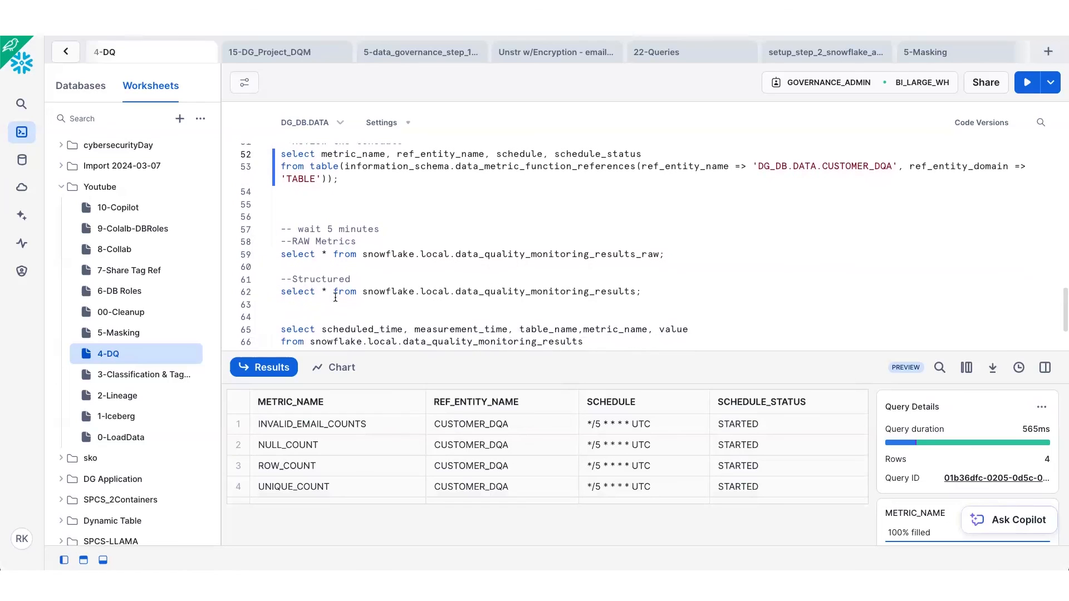
double_click(557, 254)
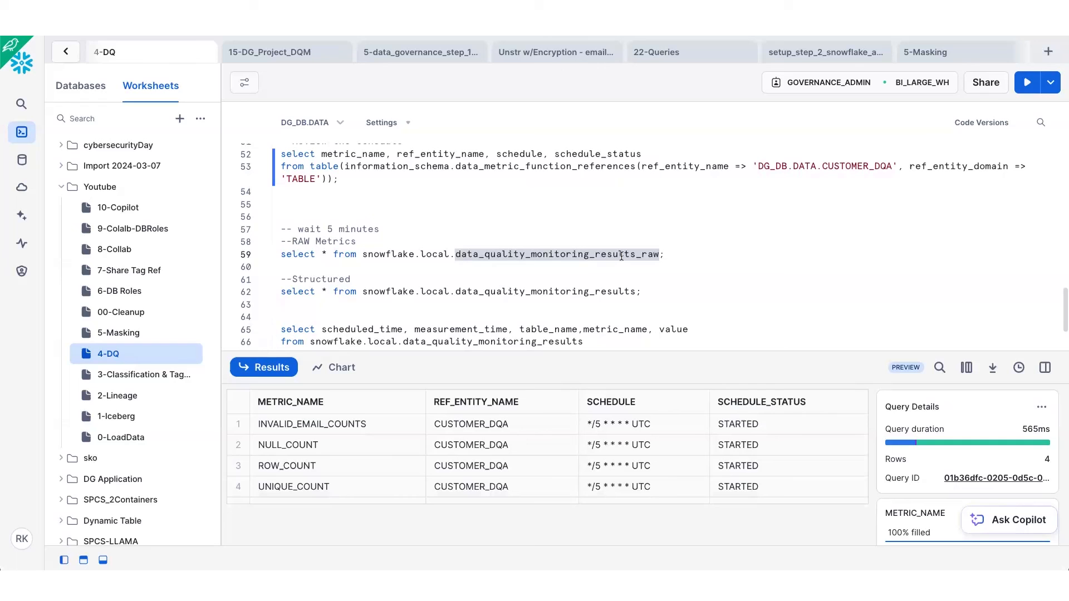
left_click(1025, 81)
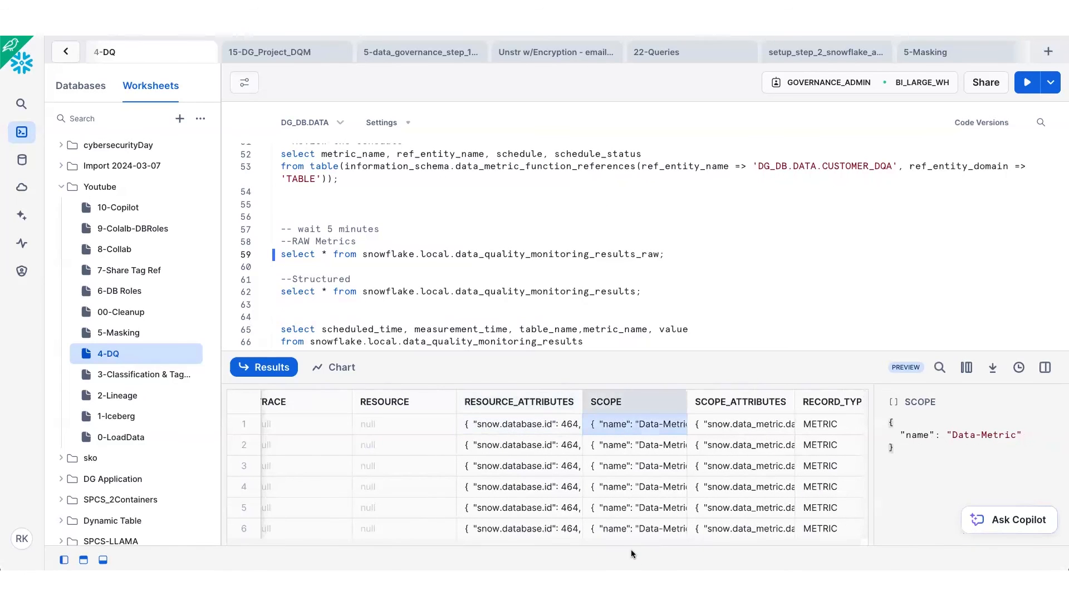
scroll("right", 3)
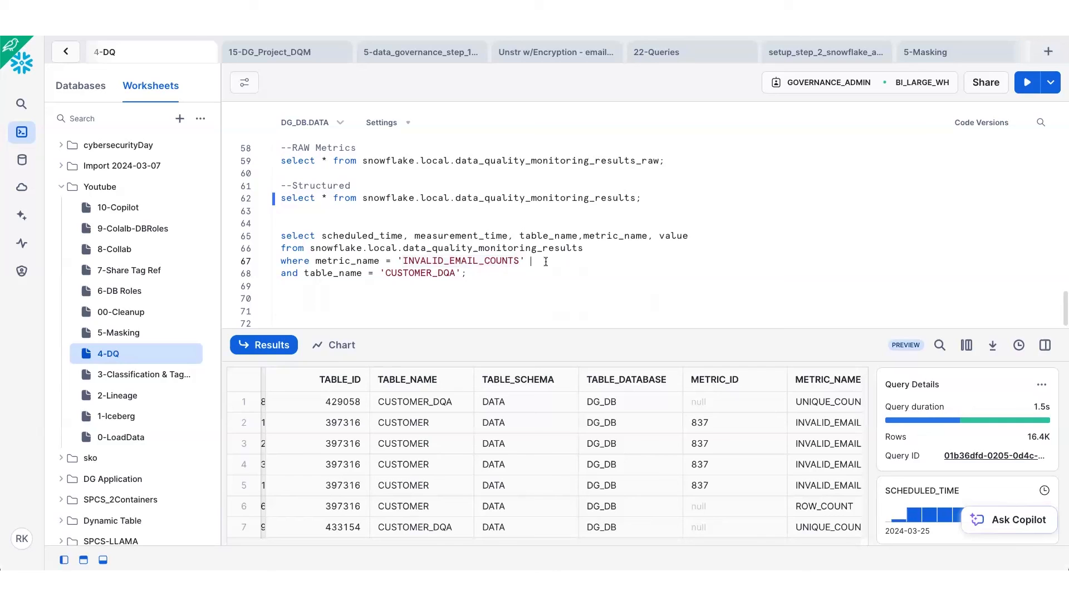
- Query data_quality_monitoring_results filtered to INVALID_EMAIL_COUNTS on CUSTOMER_DQA, showing value 37
left_click(1027, 83)
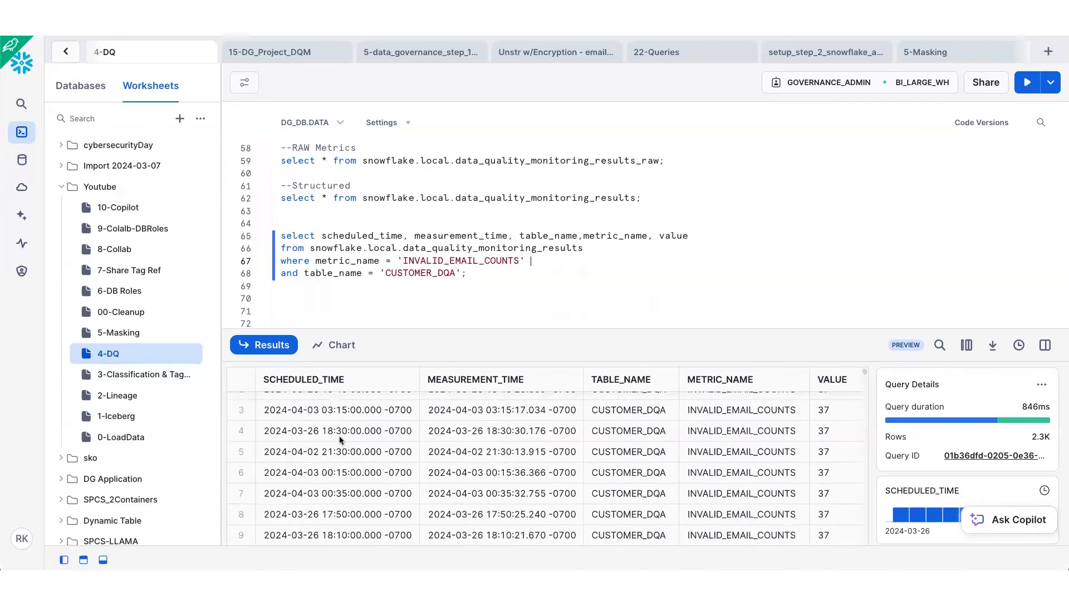
scroll("up", 3)
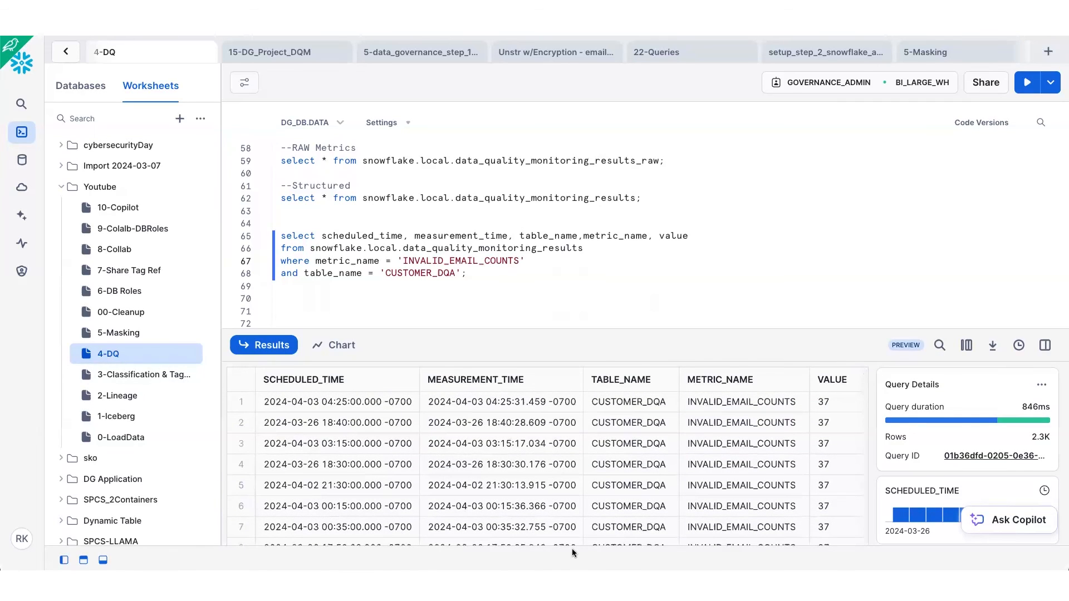